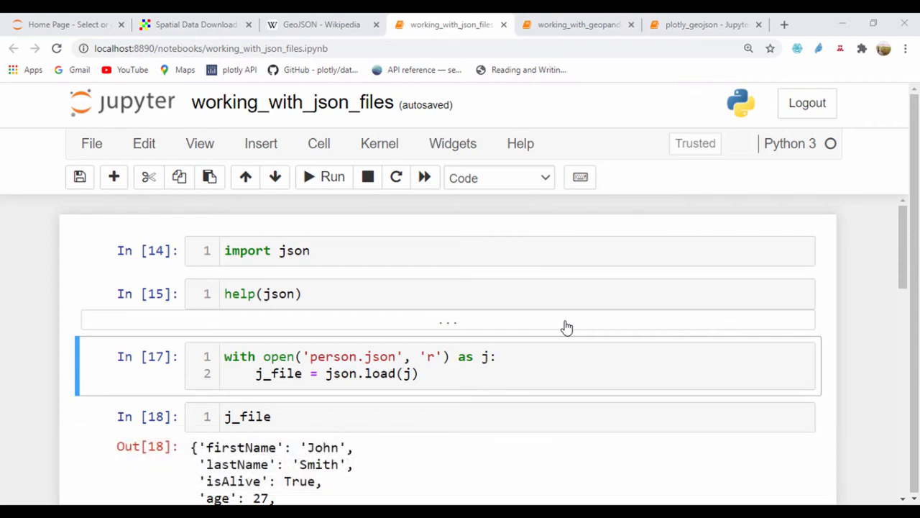
pyautogui.moveTo(880, 289)
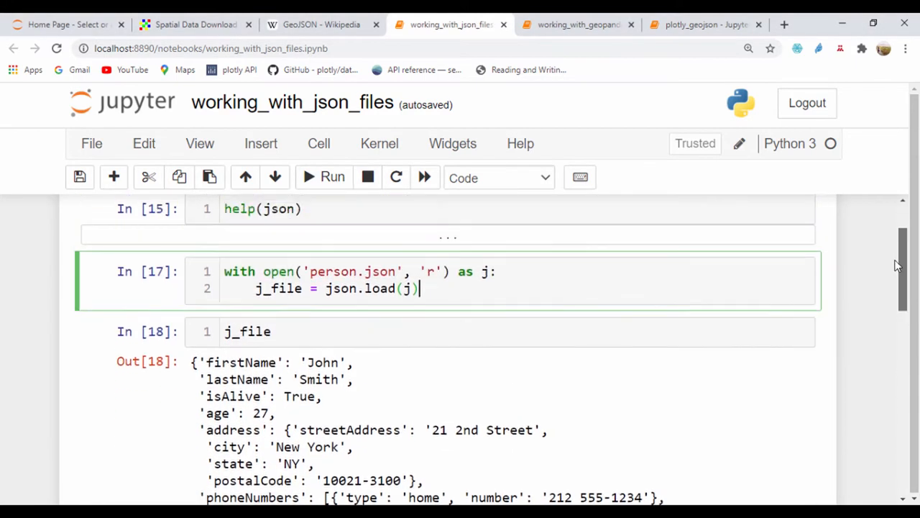
pyautogui.moveTo(373, 386)
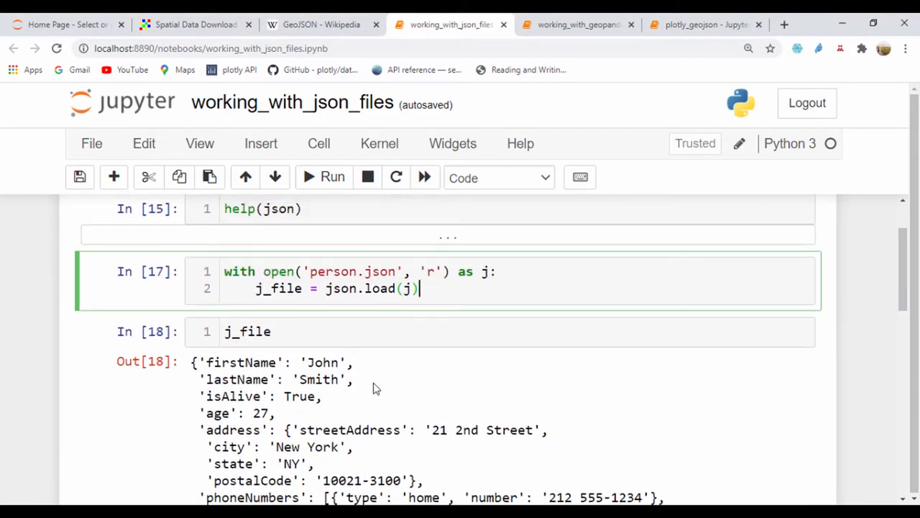
# Step: Scroll through the current choropleth demo notebook to review its cells and map output
pyautogui.scroll(-3)
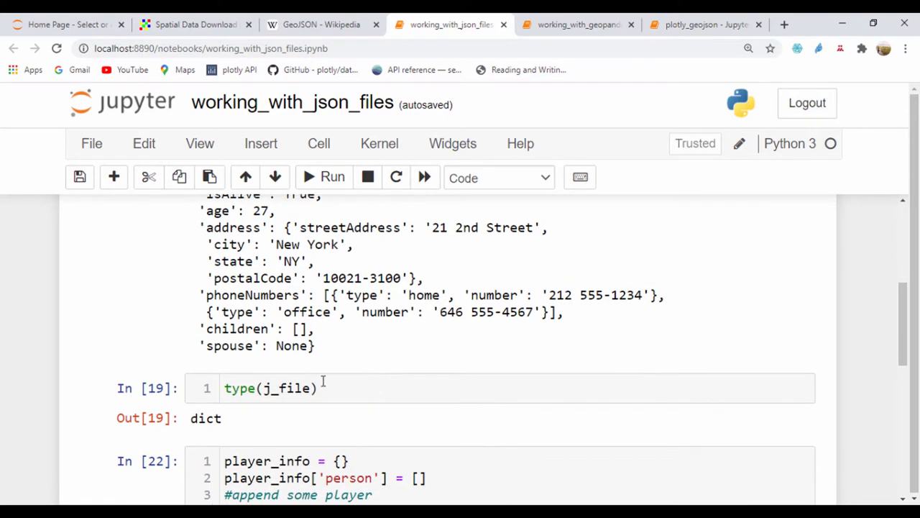
pyautogui.scroll(-3)
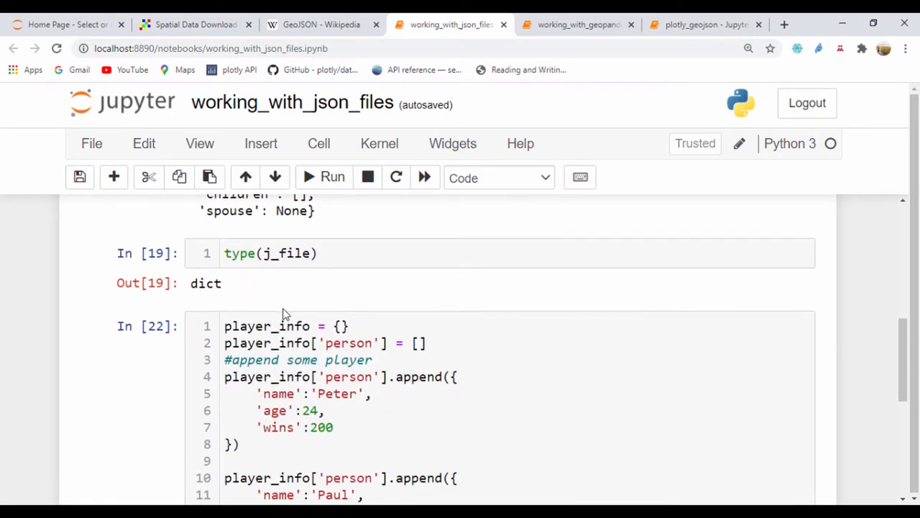
pyautogui.scroll(-3)
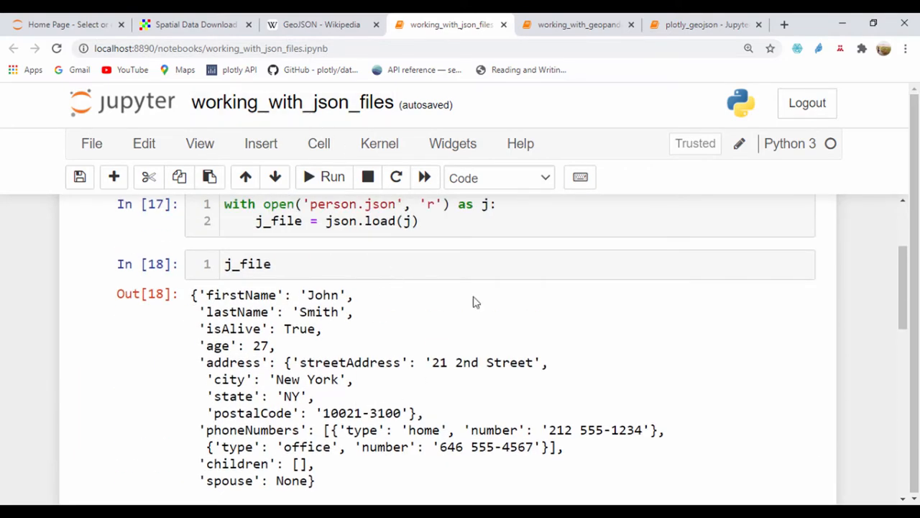
pyautogui.moveTo(506, 253)
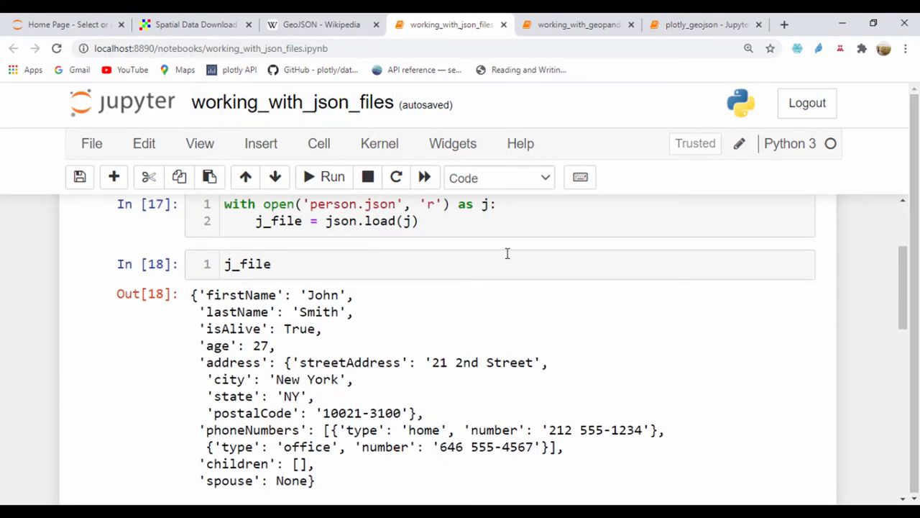
pyautogui.click(319, 23)
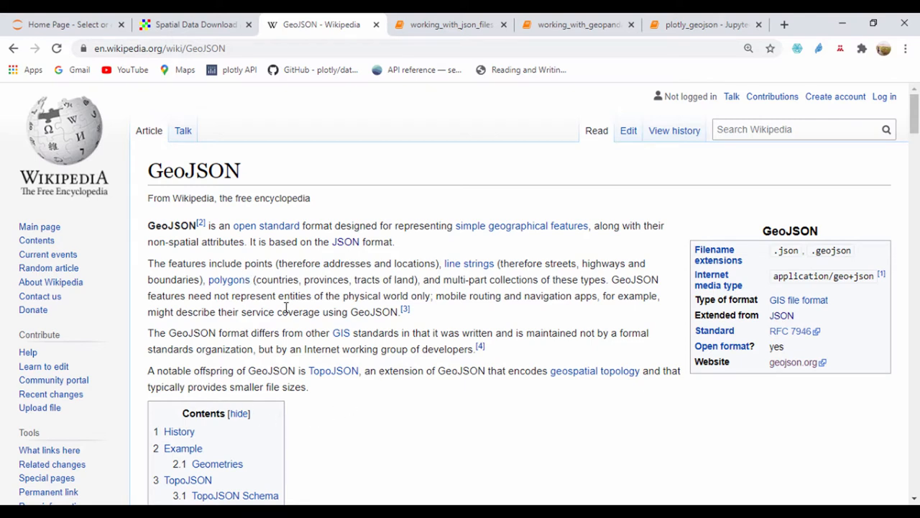
pyautogui.moveTo(424, 406)
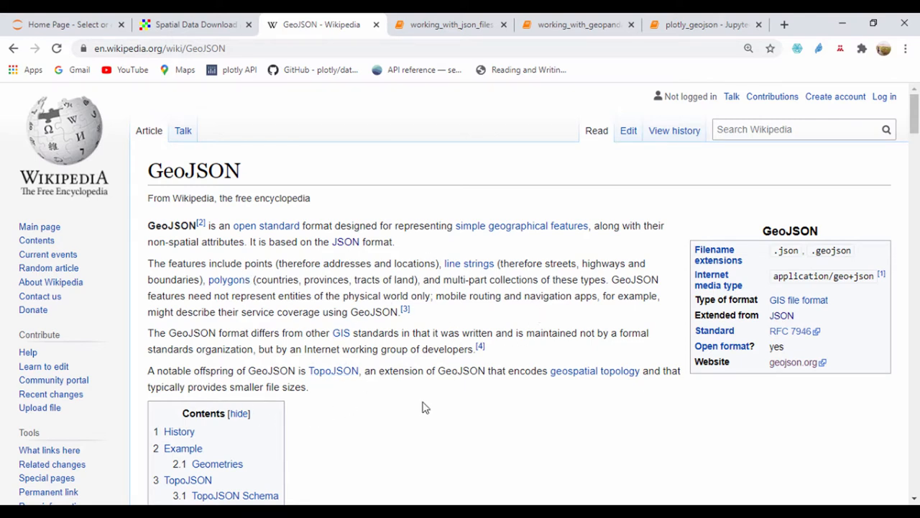
pyautogui.moveTo(380, 368)
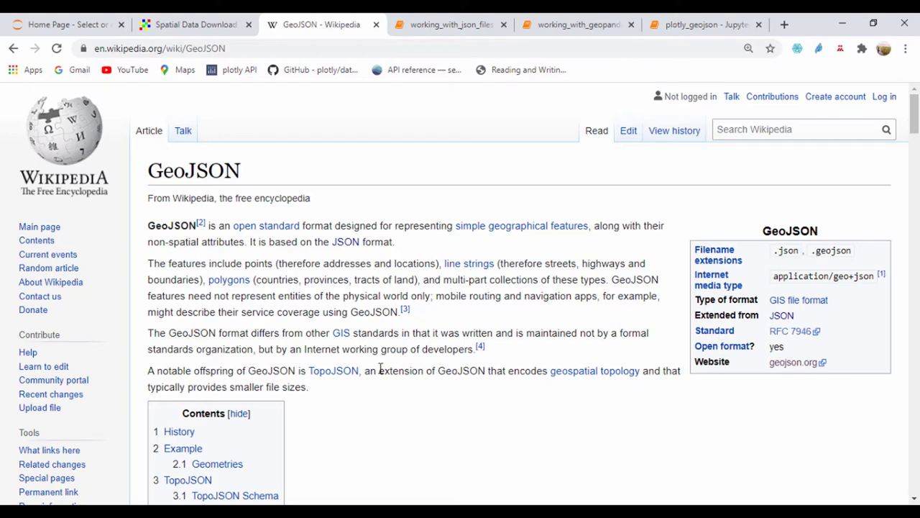
pyautogui.scroll(-3)
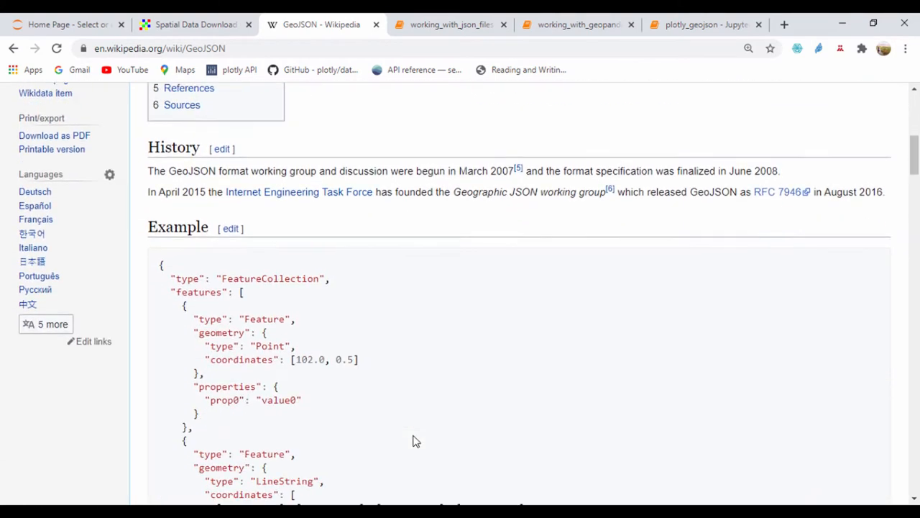
pyautogui.scroll(-3)
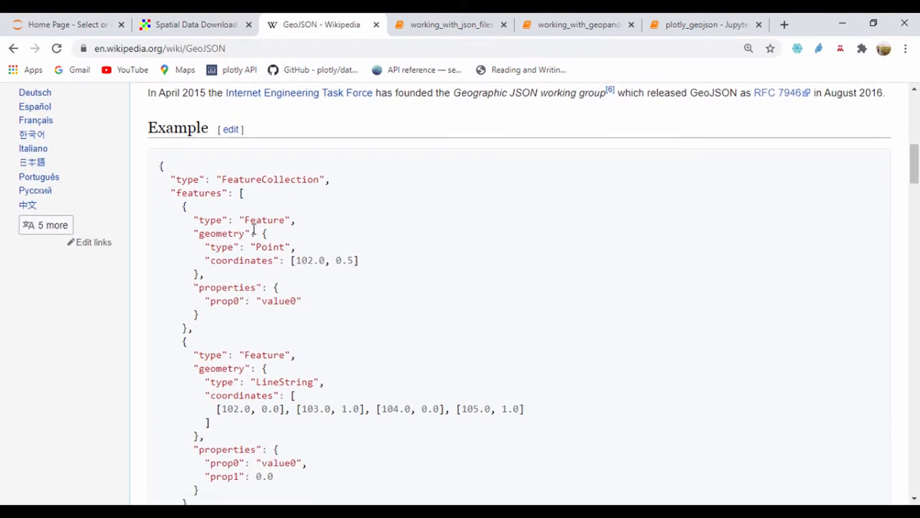
pyautogui.moveTo(270, 176)
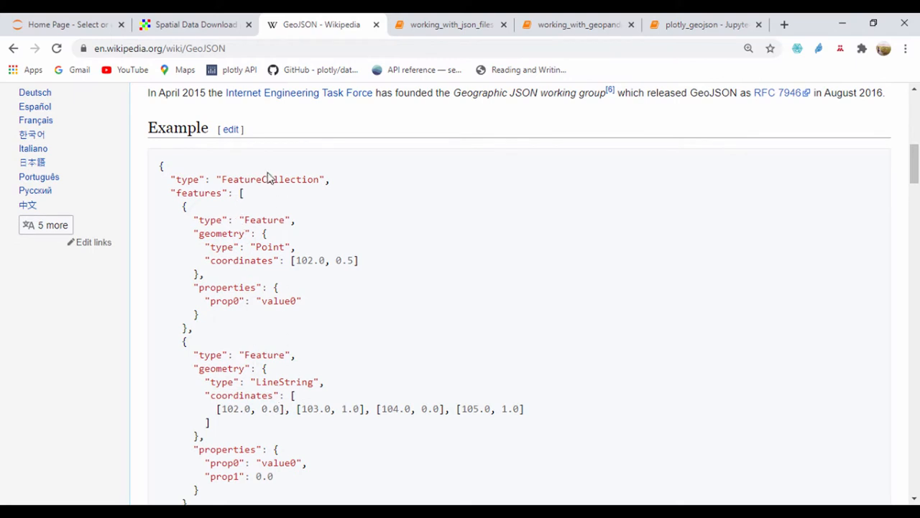
pyautogui.moveTo(233, 319)
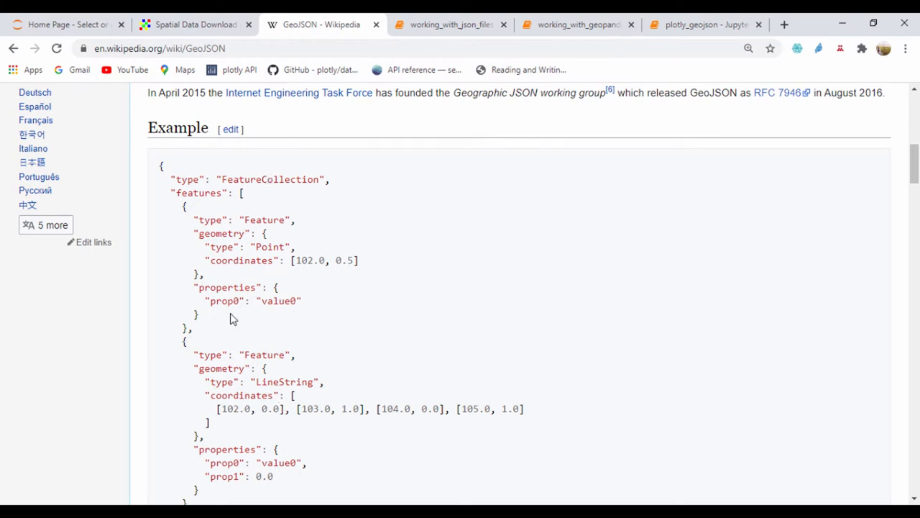
pyautogui.moveTo(177, 181)
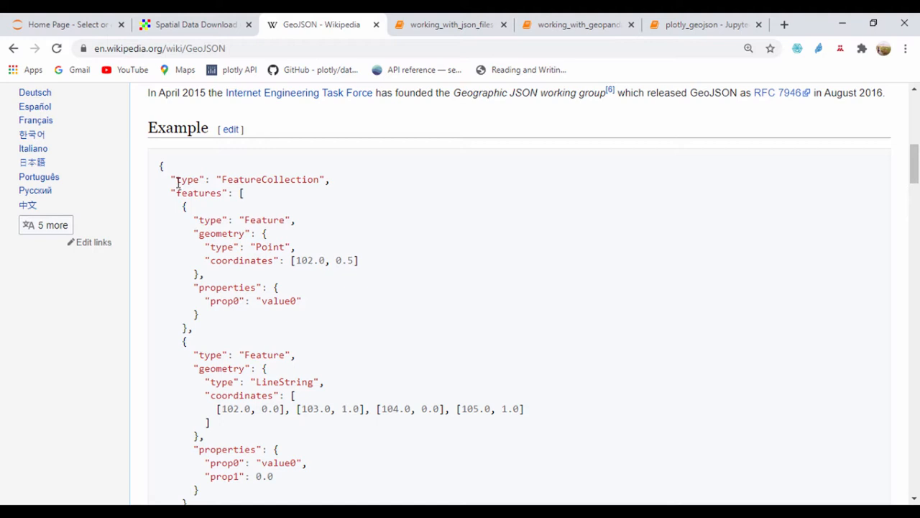
pyautogui.moveTo(244, 189)
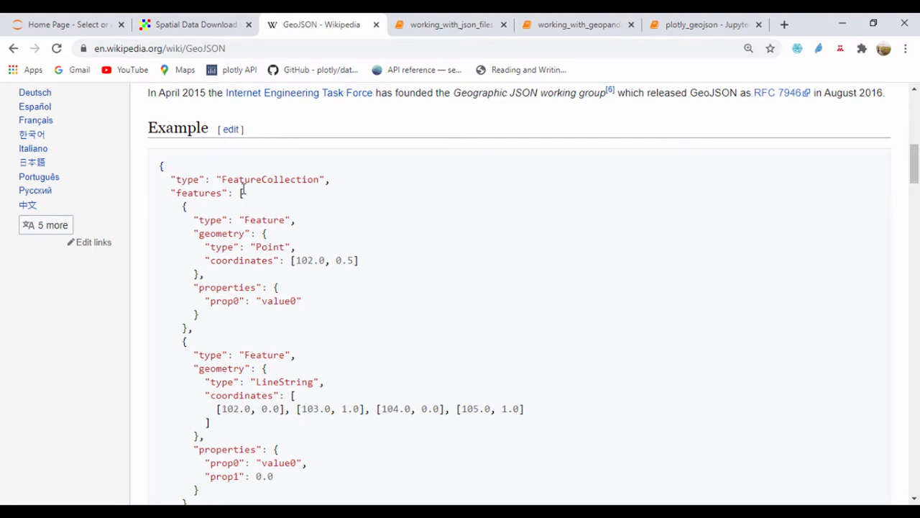
pyautogui.moveTo(274, 299)
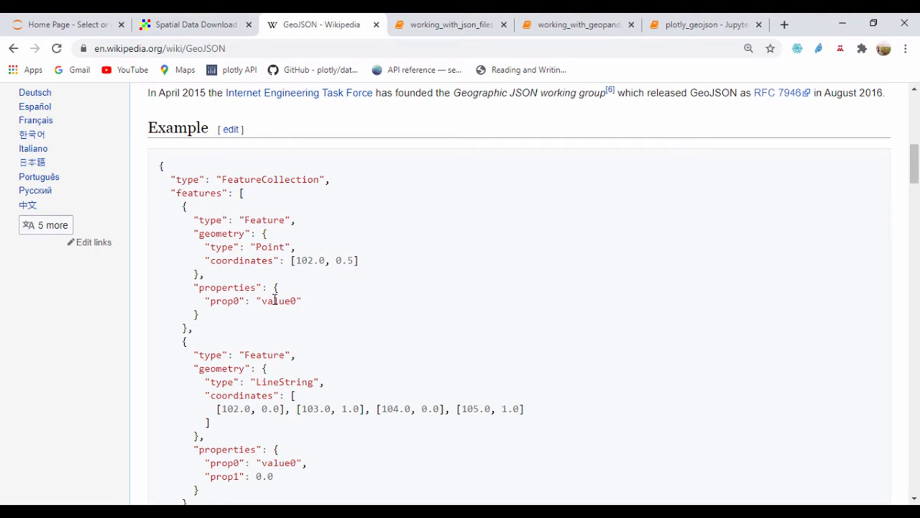
pyautogui.scroll(-3)
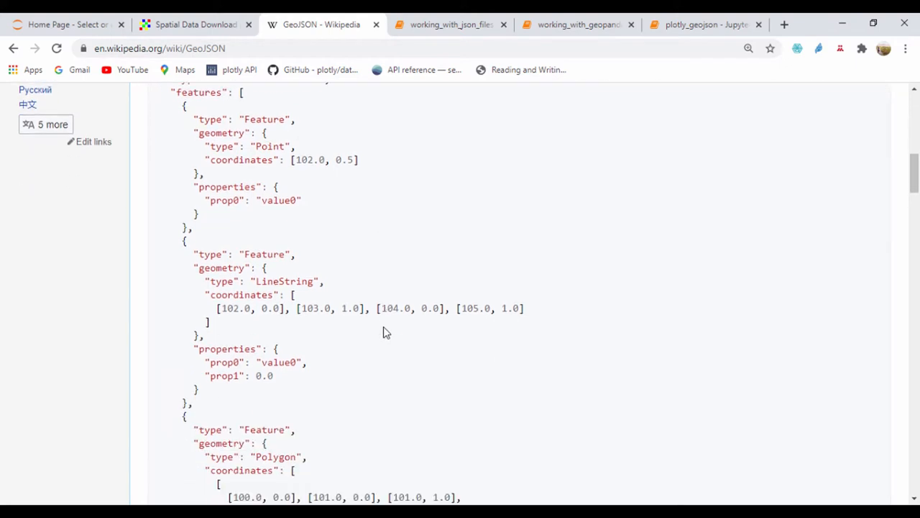
pyautogui.scroll(3)
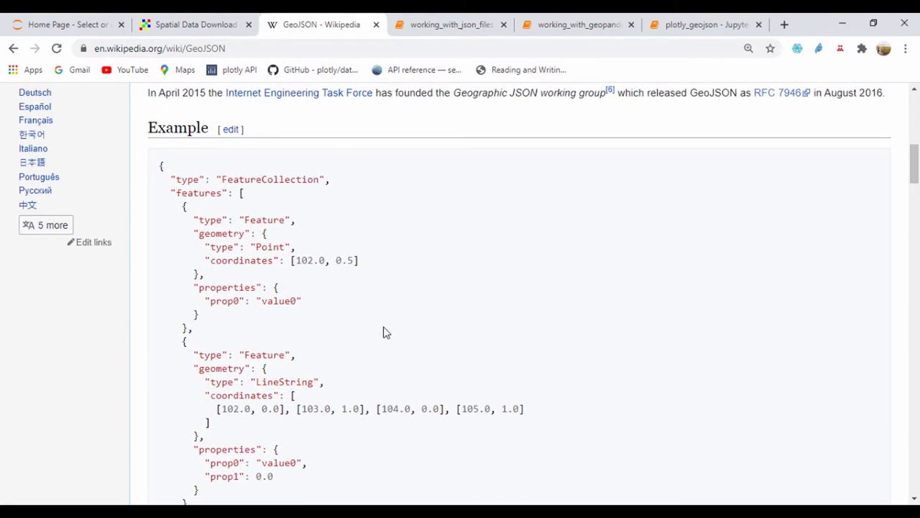
pyautogui.moveTo(402, 268)
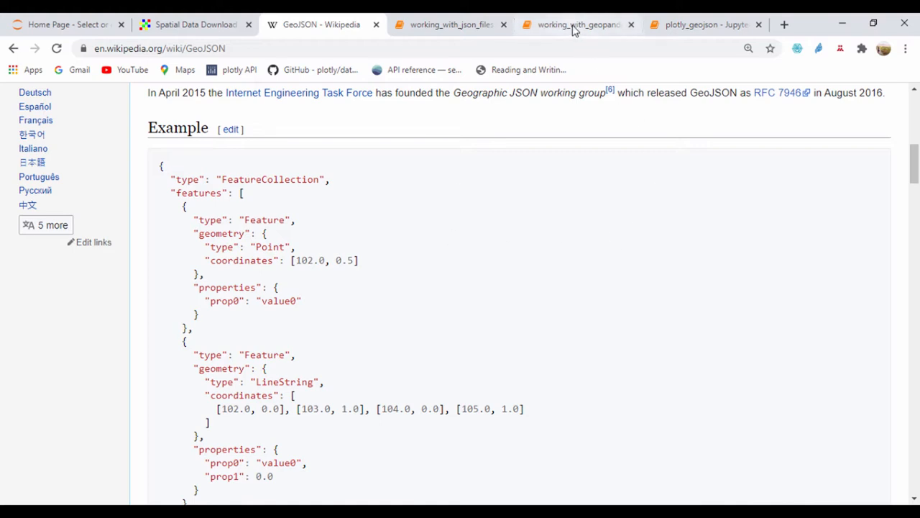
pyautogui.moveTo(501, 282)
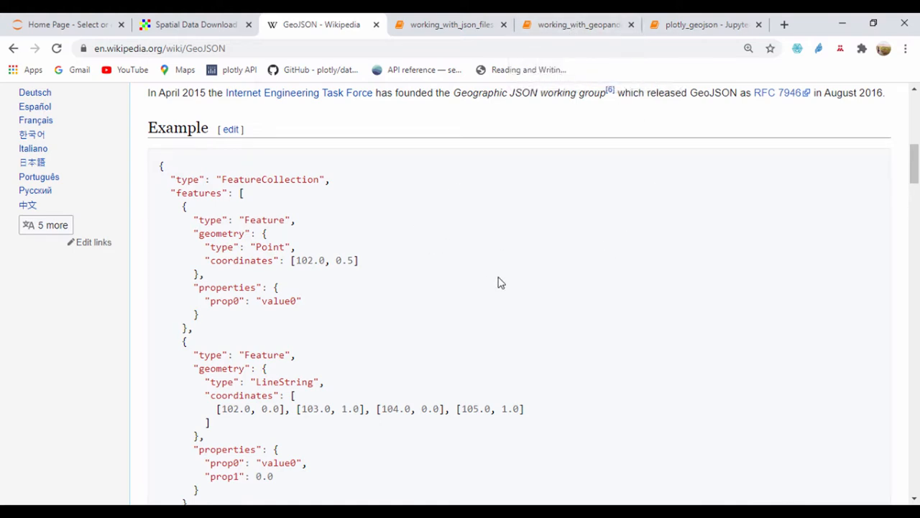
pyautogui.moveTo(402, 291)
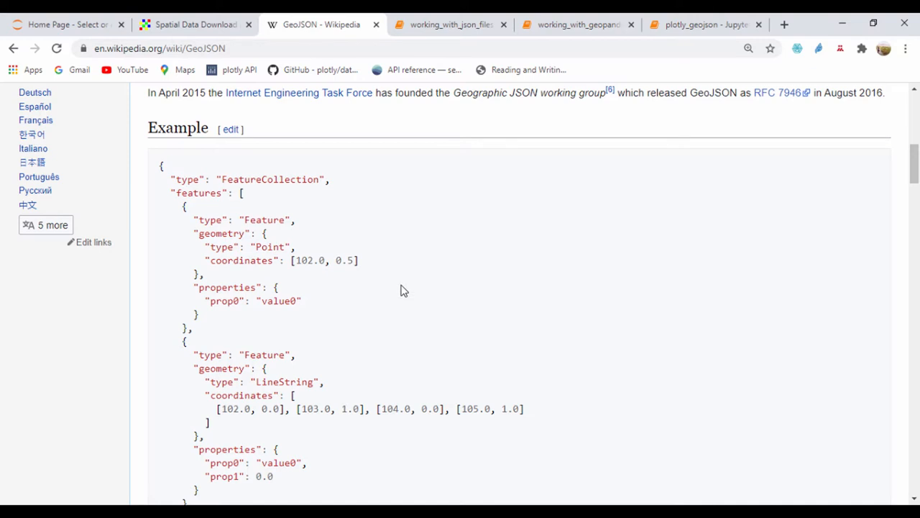
pyautogui.moveTo(578, 25)
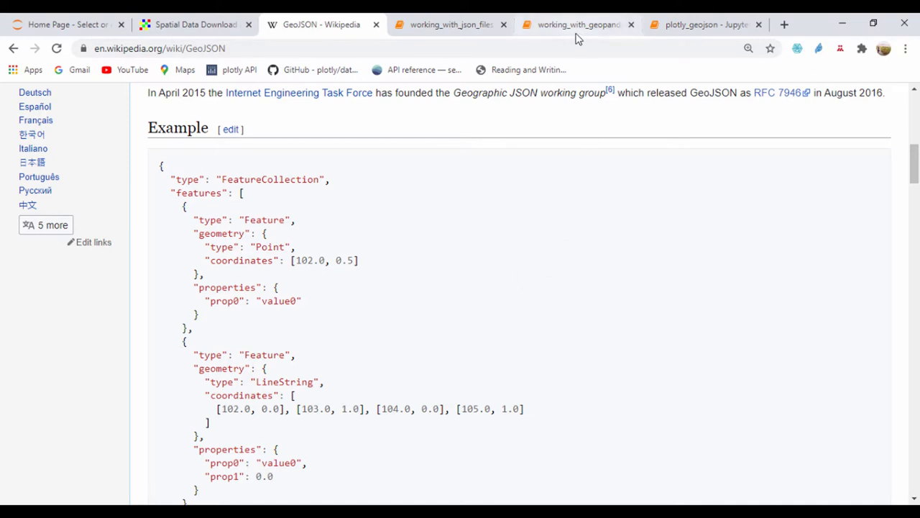
pyautogui.scroll(3)
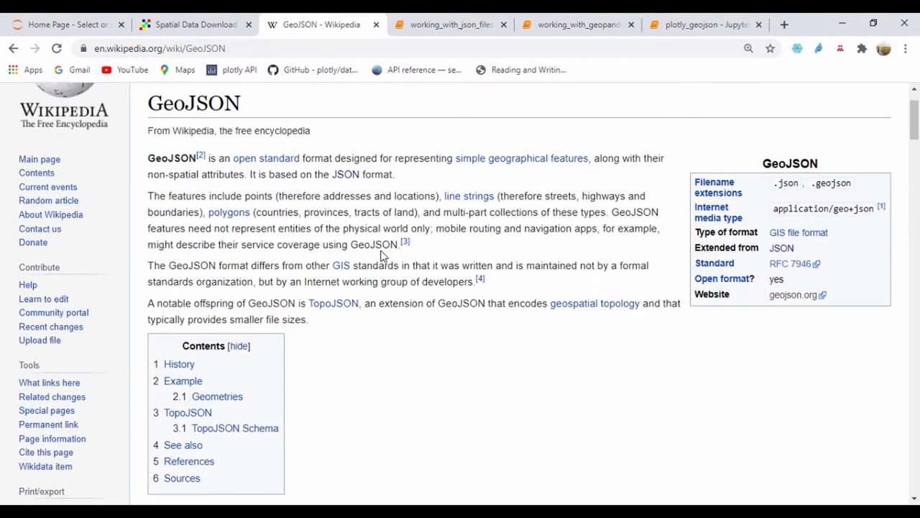
pyautogui.scroll(3)
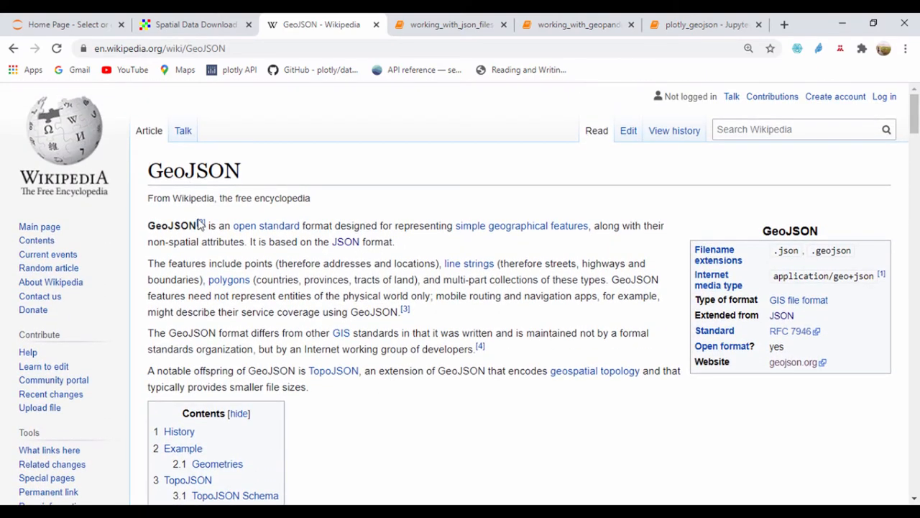
pyautogui.moveTo(578, 24)
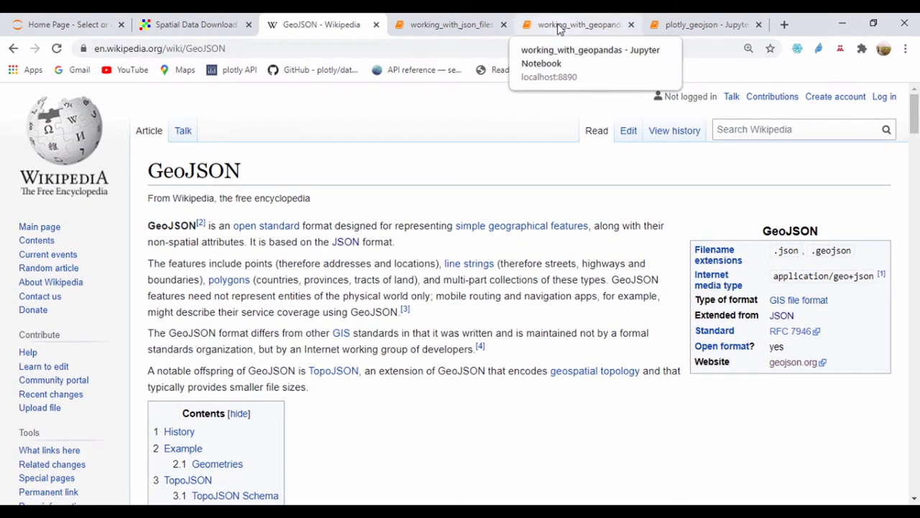
# Step: Switch to the working_with_geopandas notebook and skim its cells
pyautogui.click(578, 23)
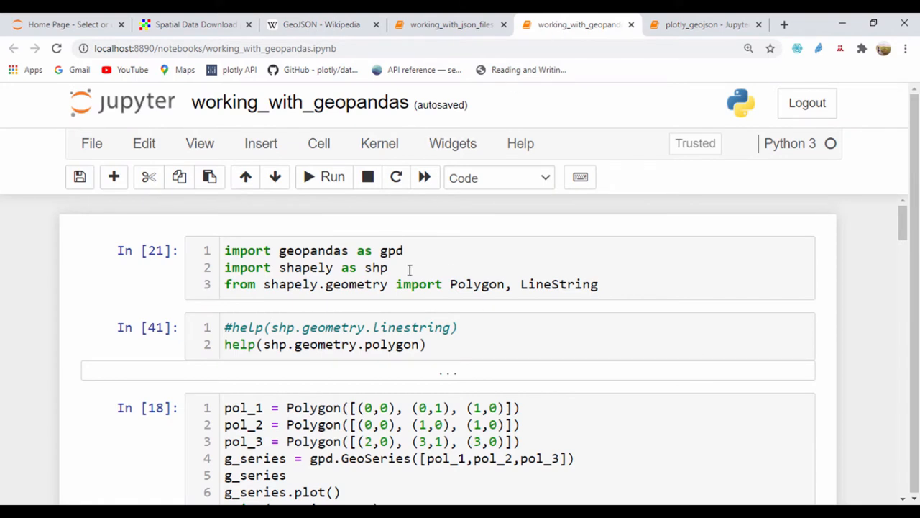
pyautogui.moveTo(335, 280)
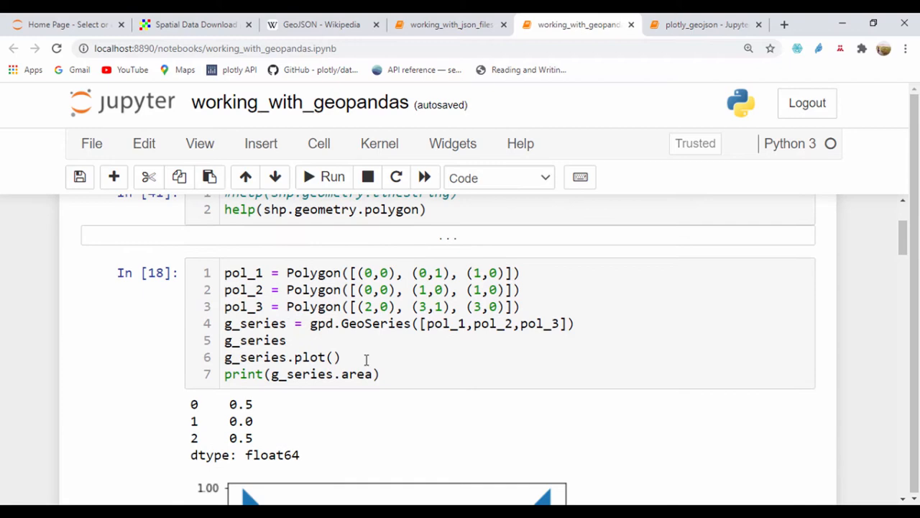
pyautogui.scroll(-3)
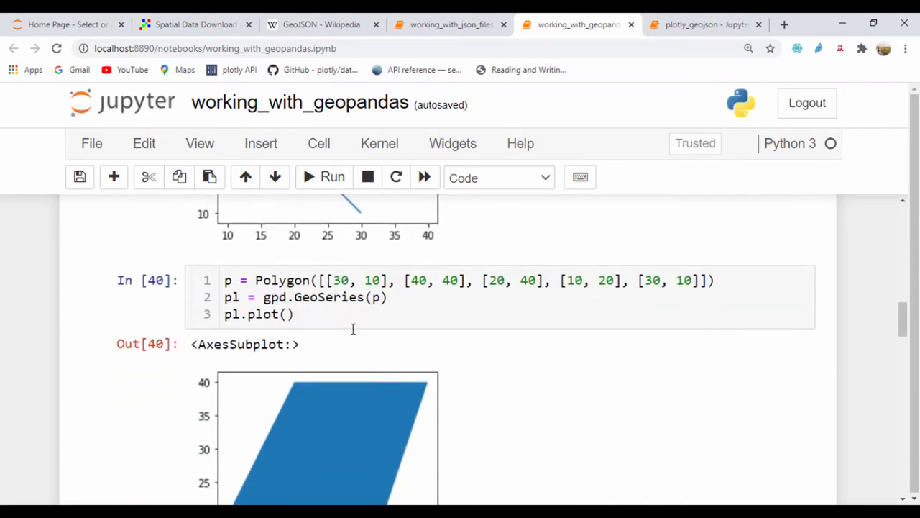
pyautogui.scroll(3)
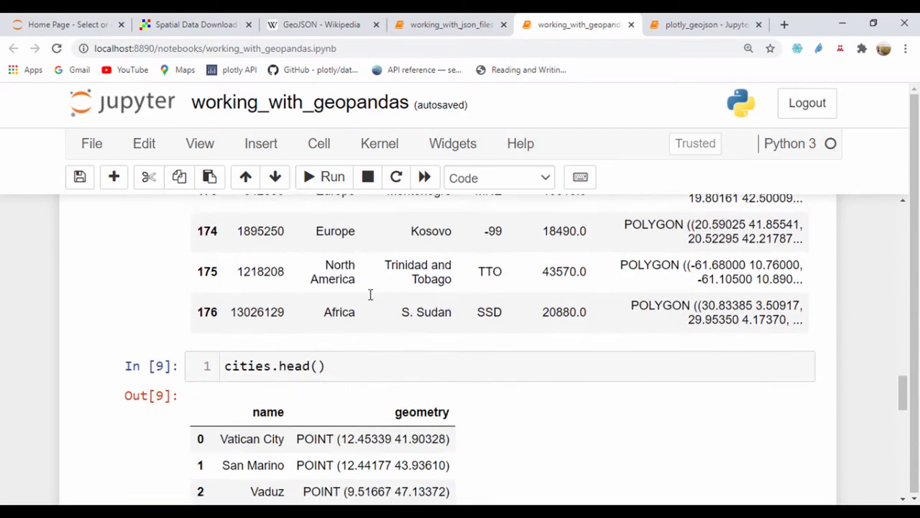
pyautogui.scroll(-3)
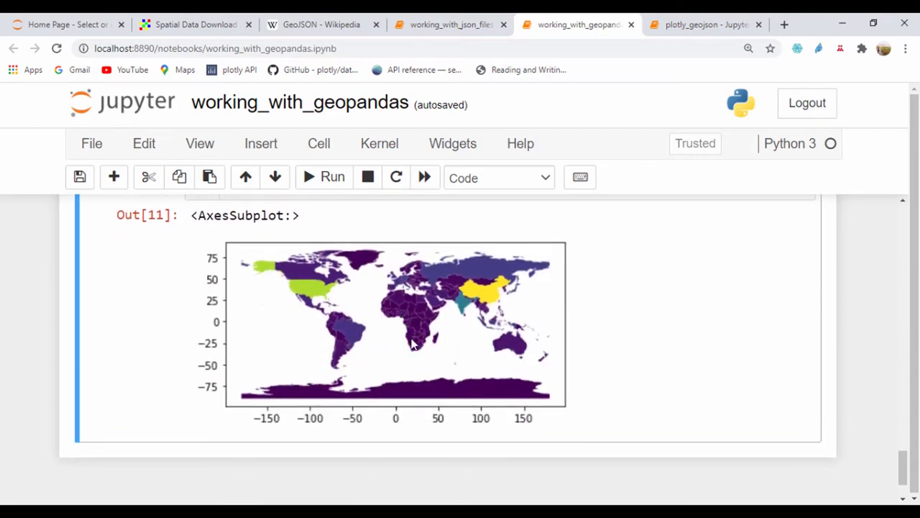
pyautogui.scroll(-3)
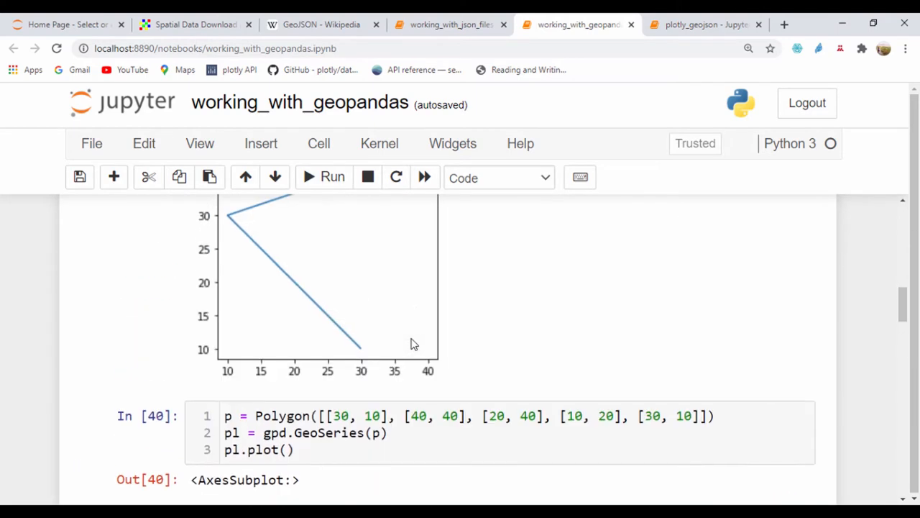
pyautogui.scroll(3)
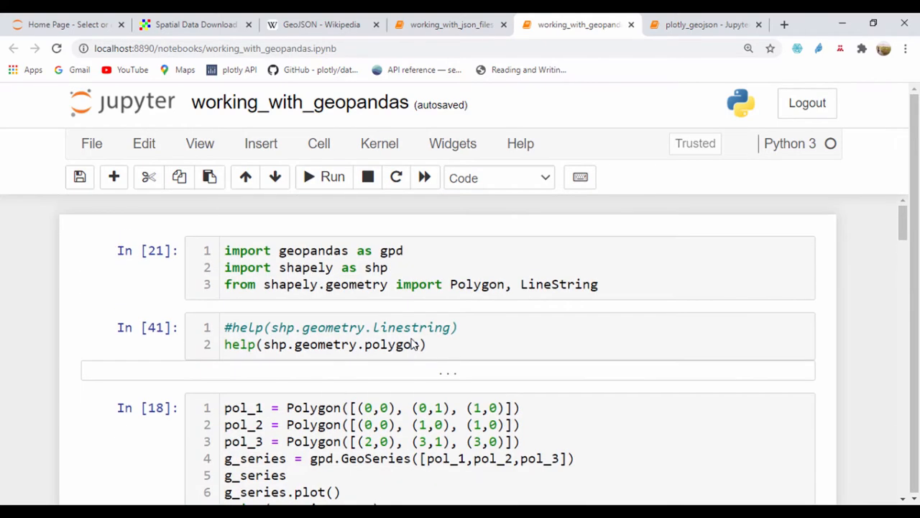
pyautogui.moveTo(704, 25)
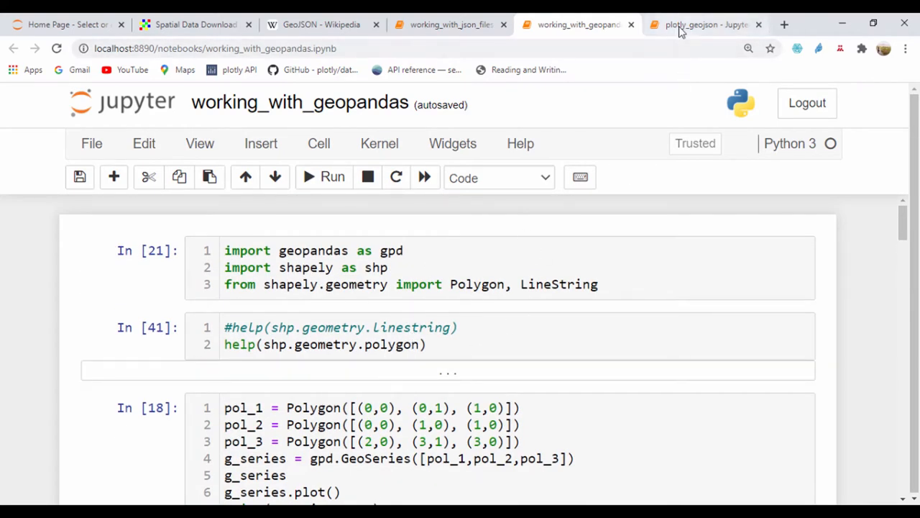
# Step: Switch to plotly_geojson and review the election CSV, geopandas GeoJSON read and Montreal choropleth map
pyautogui.click(705, 23)
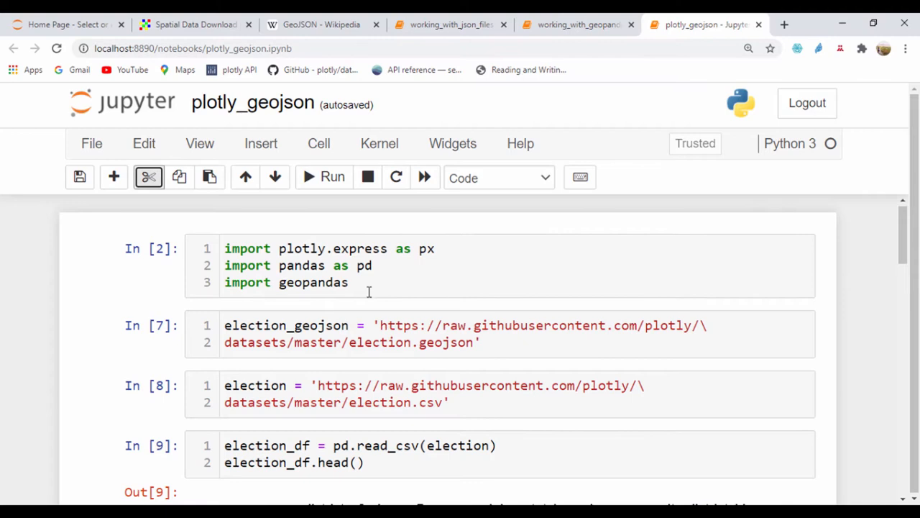
pyautogui.scroll(-3)
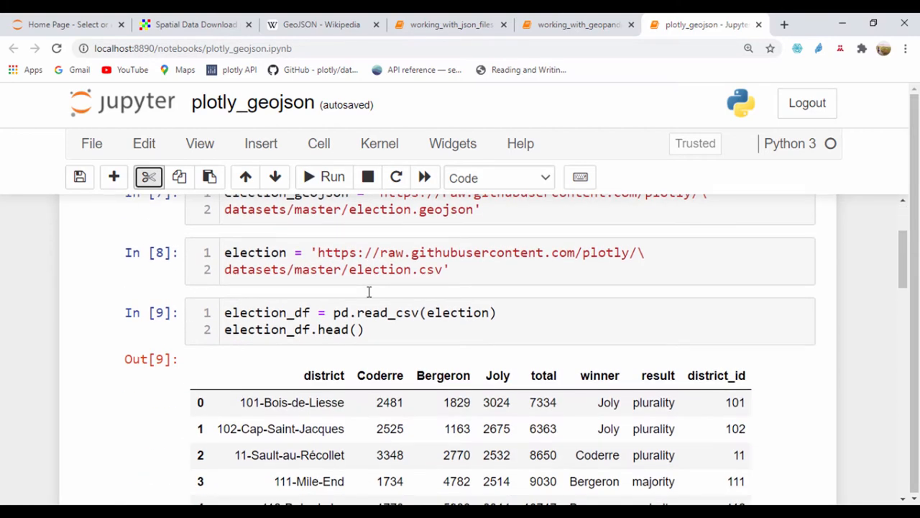
pyautogui.scroll(3)
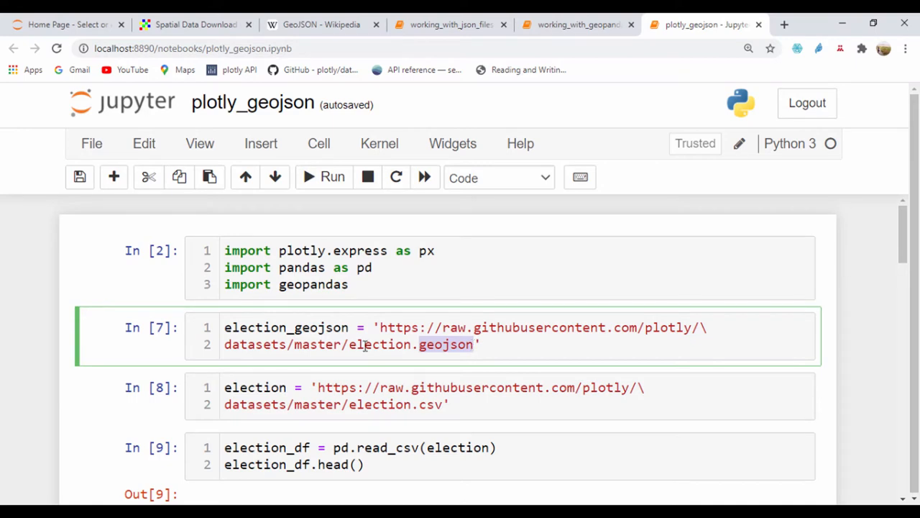
pyautogui.scroll(-3)
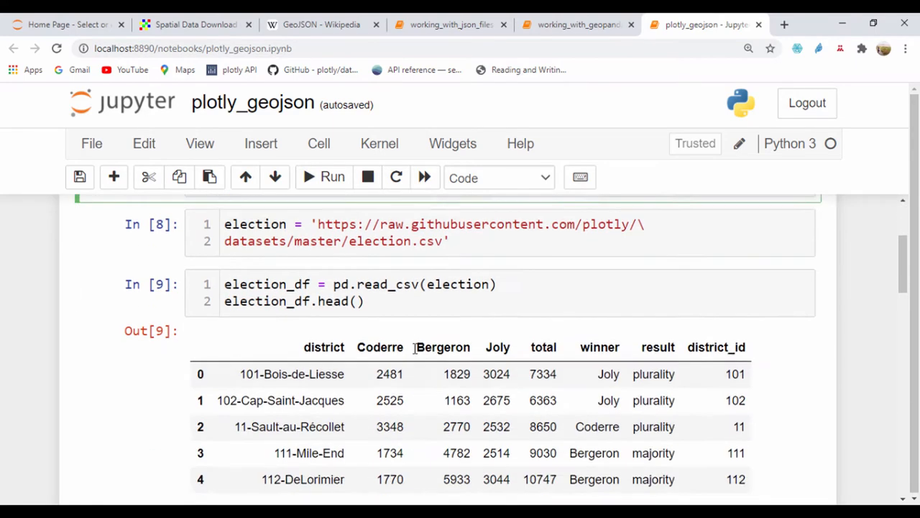
pyautogui.scroll(-3)
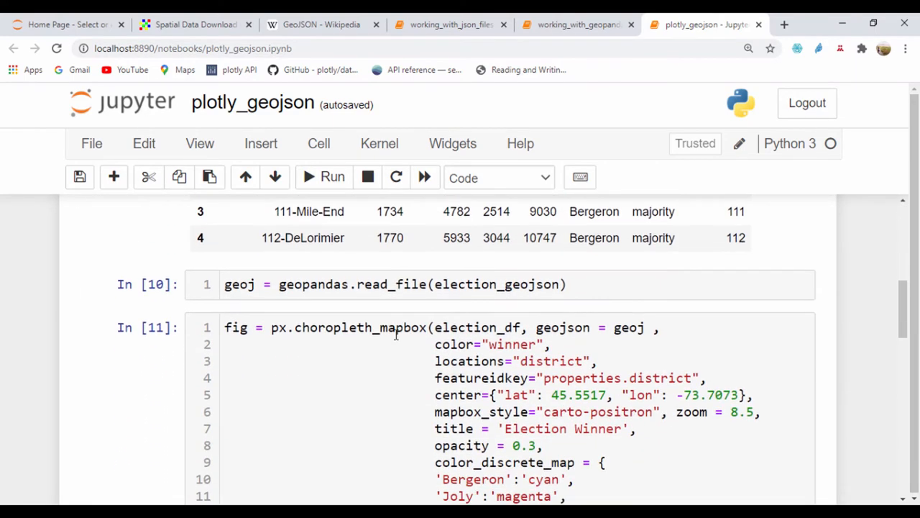
pyautogui.scroll(3)
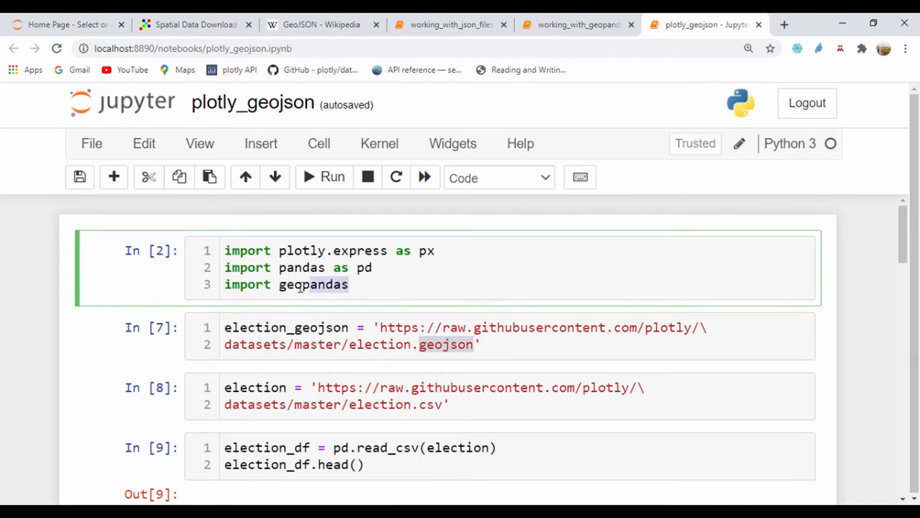
pyautogui.scroll(-3)
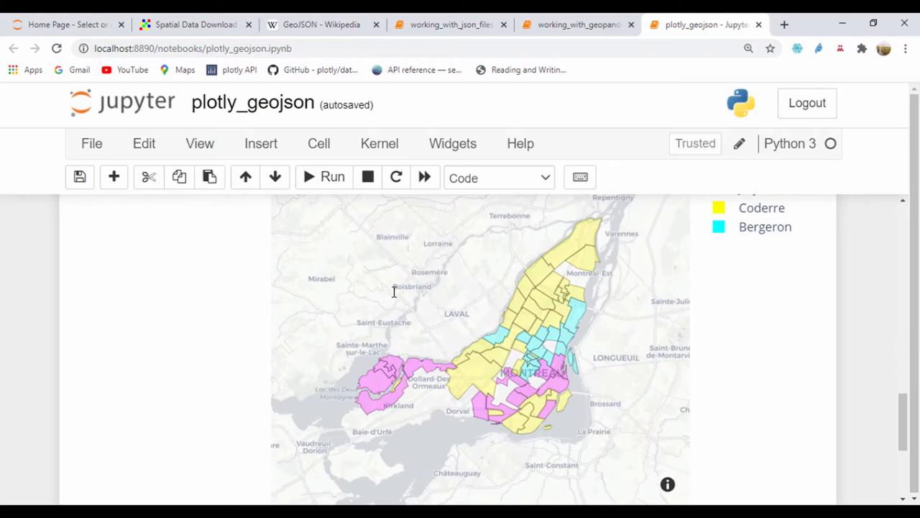
pyautogui.moveTo(510, 409)
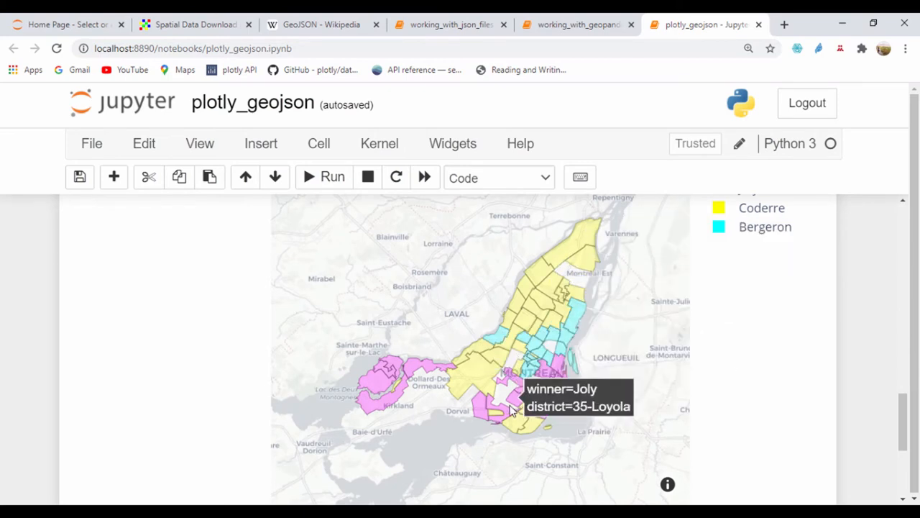
pyautogui.moveTo(391, 389)
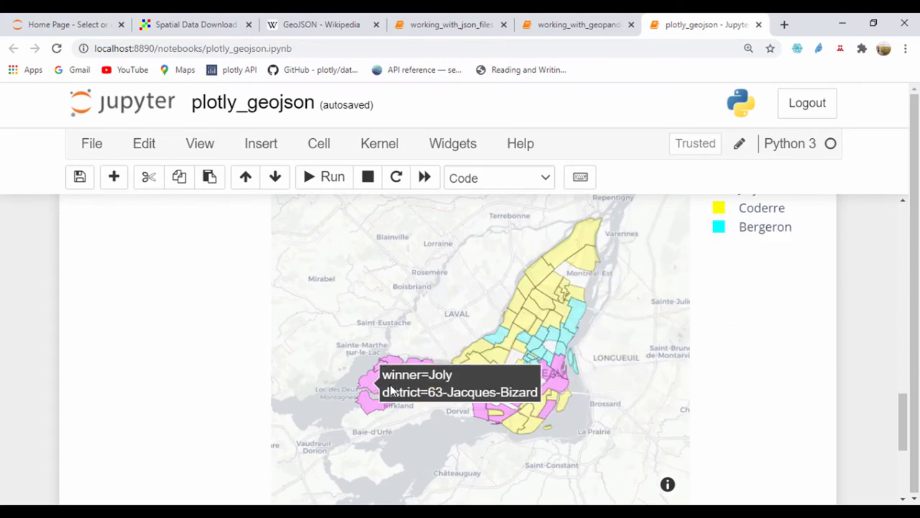
pyautogui.moveTo(486, 282)
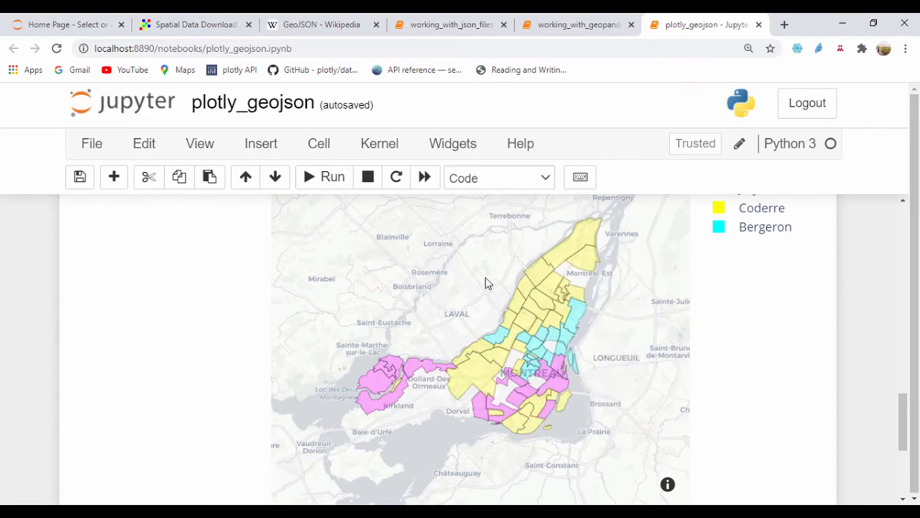
pyautogui.moveTo(454, 331)
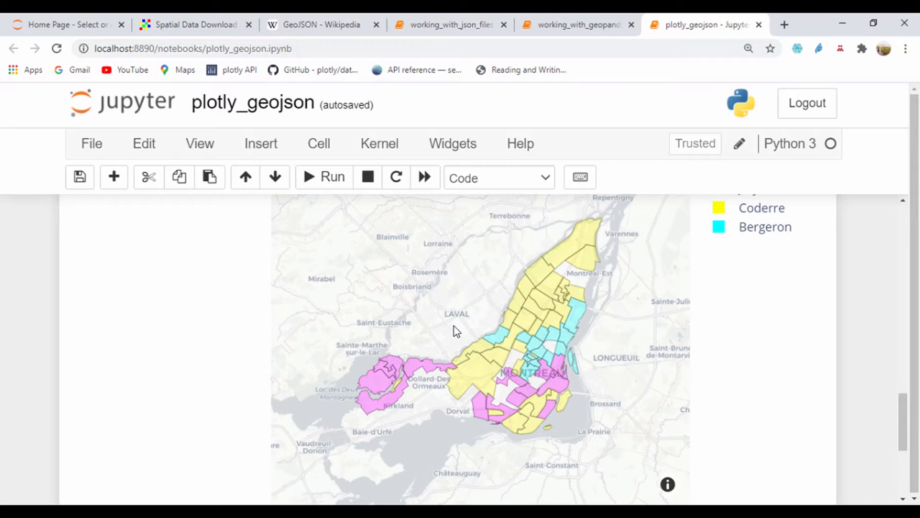
pyautogui.moveTo(518, 343)
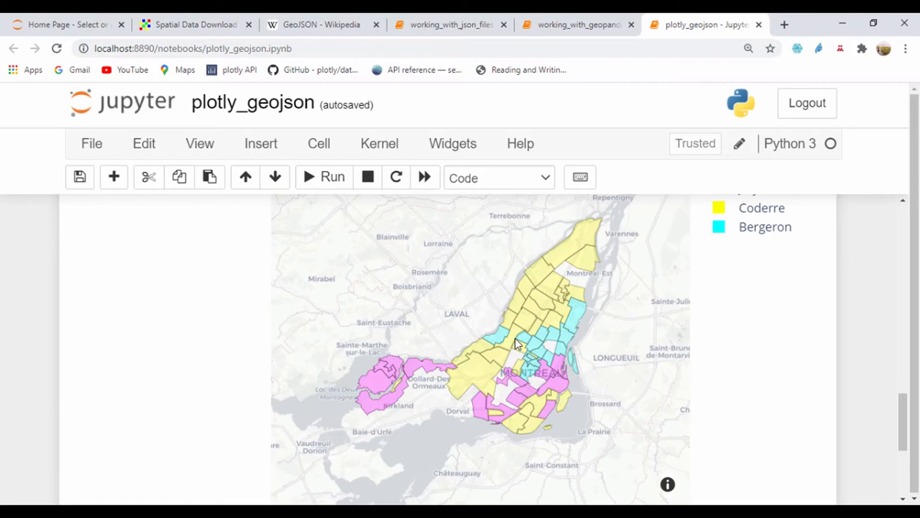
pyautogui.moveTo(549, 415)
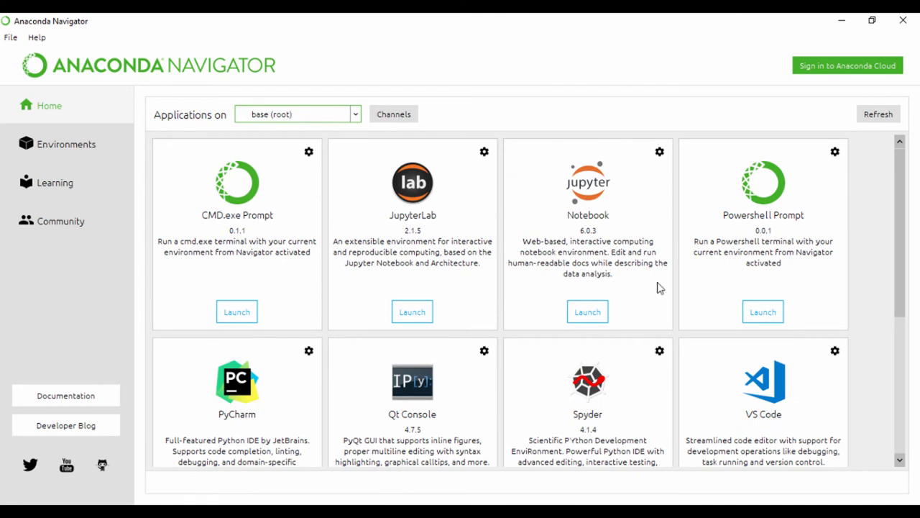
pyautogui.moveTo(124, 325)
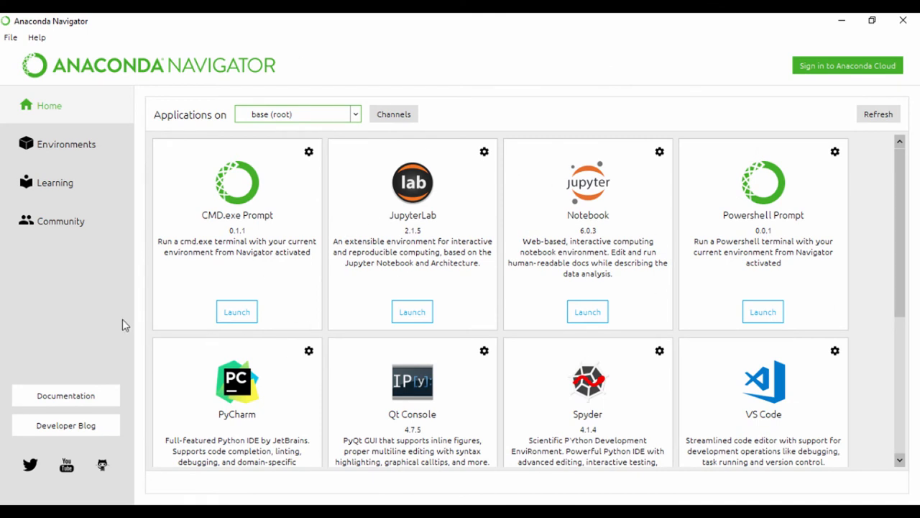
# Step: Select plotlyenv on the Environments page so its installed packages load
pyautogui.click(66, 144)
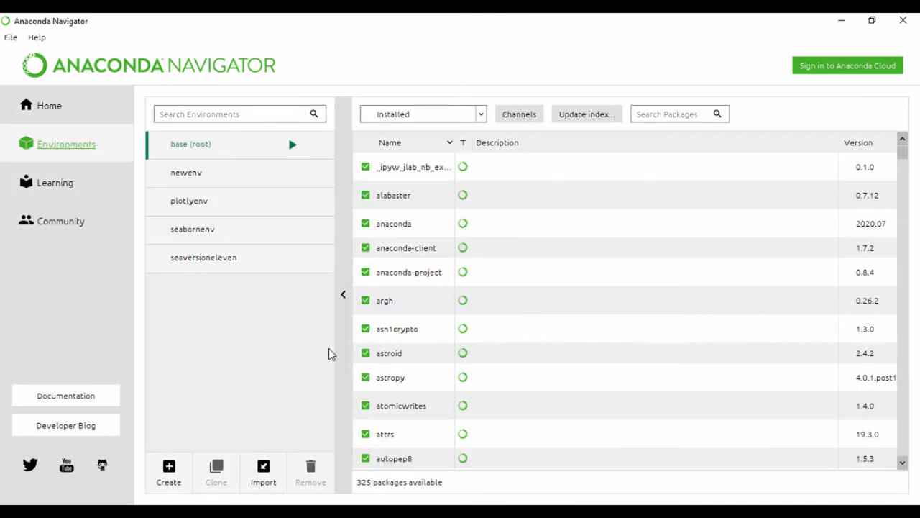
pyautogui.moveTo(189, 200)
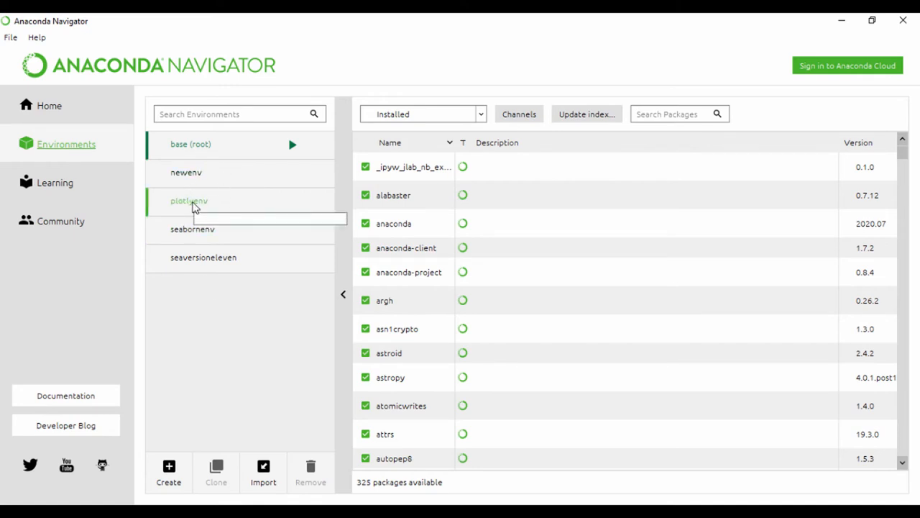
pyautogui.click(190, 201)
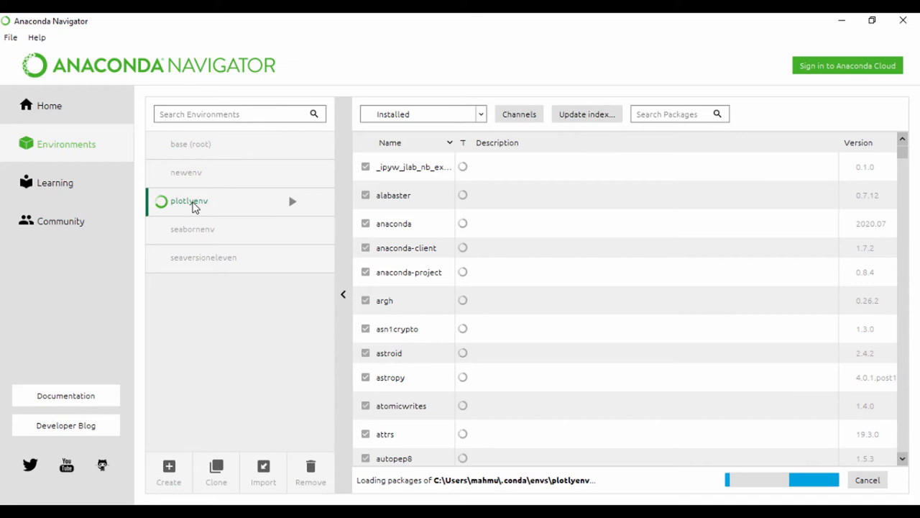
pyautogui.moveTo(328, 184)
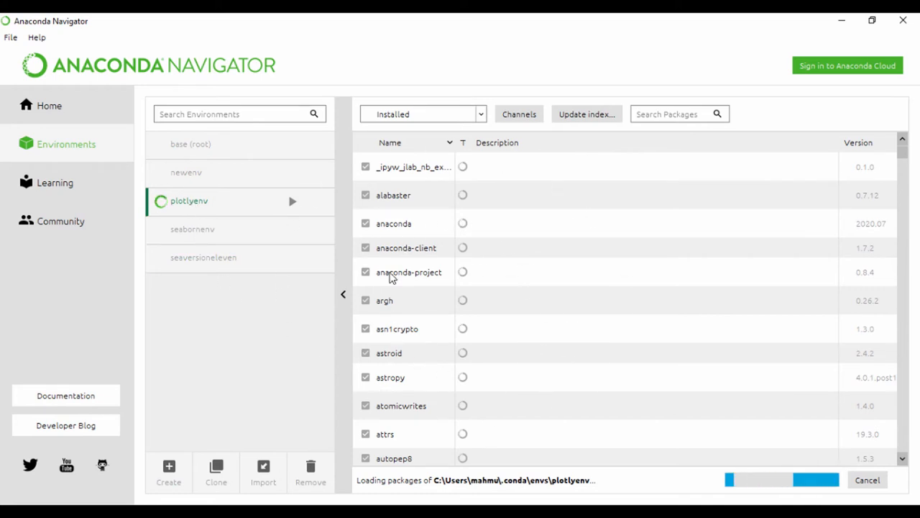
pyautogui.moveTo(242, 181)
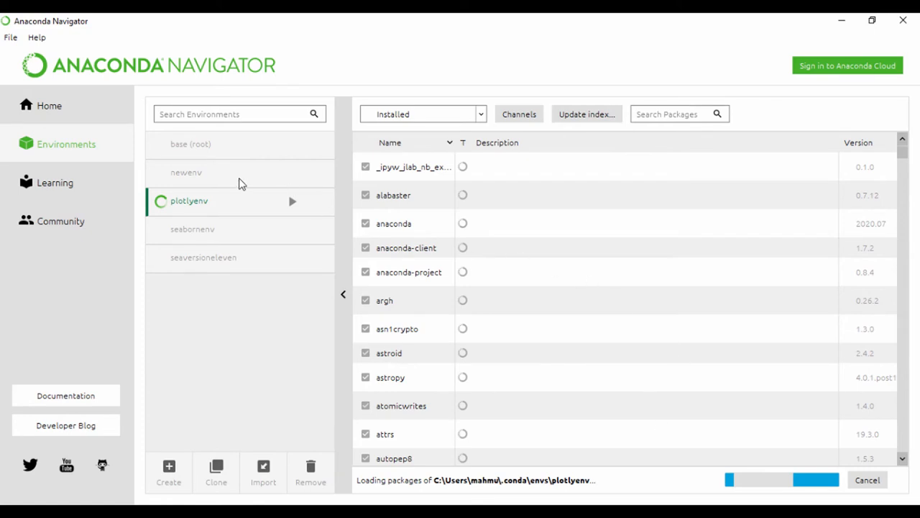
pyautogui.moveTo(193, 207)
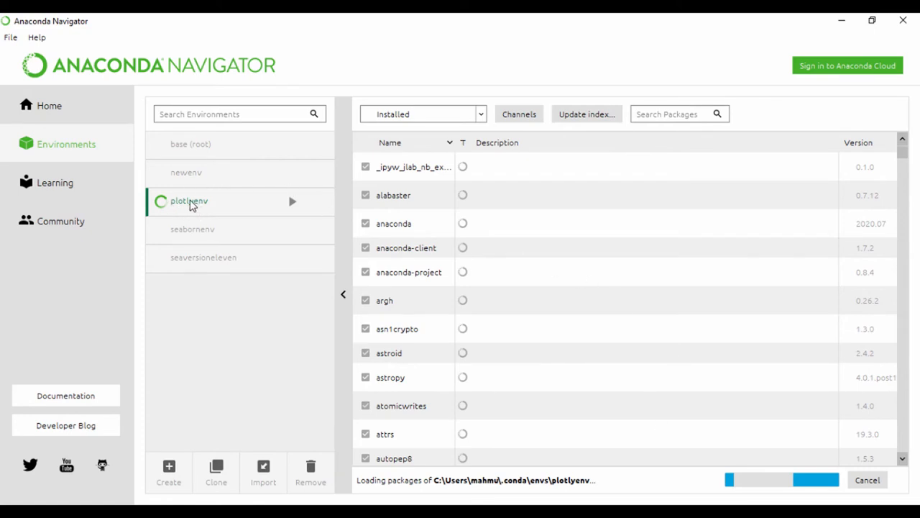
pyautogui.moveTo(448, 371)
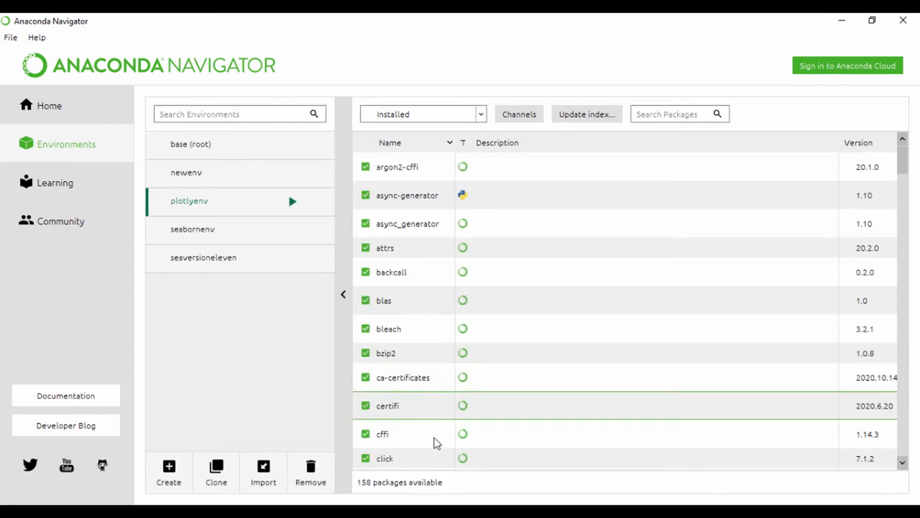
pyautogui.moveTo(204, 208)
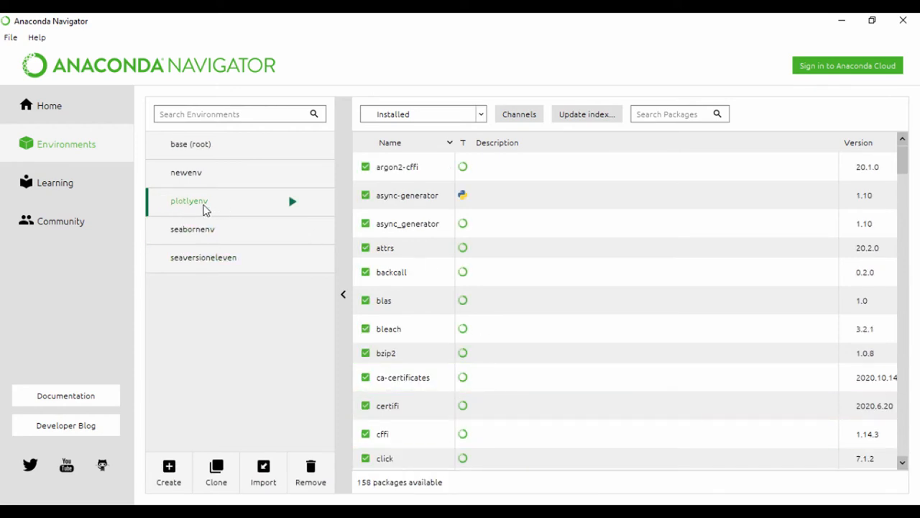
pyautogui.moveTo(190, 144)
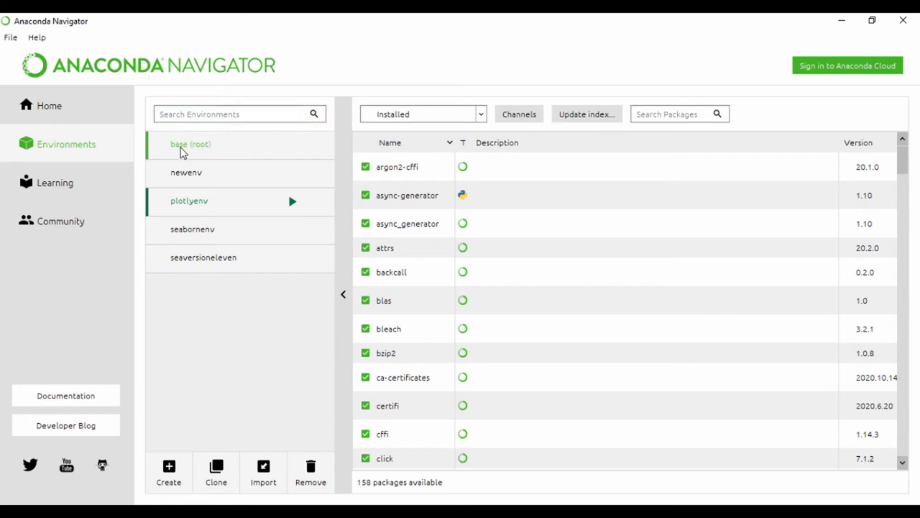
pyautogui.moveTo(86, 166)
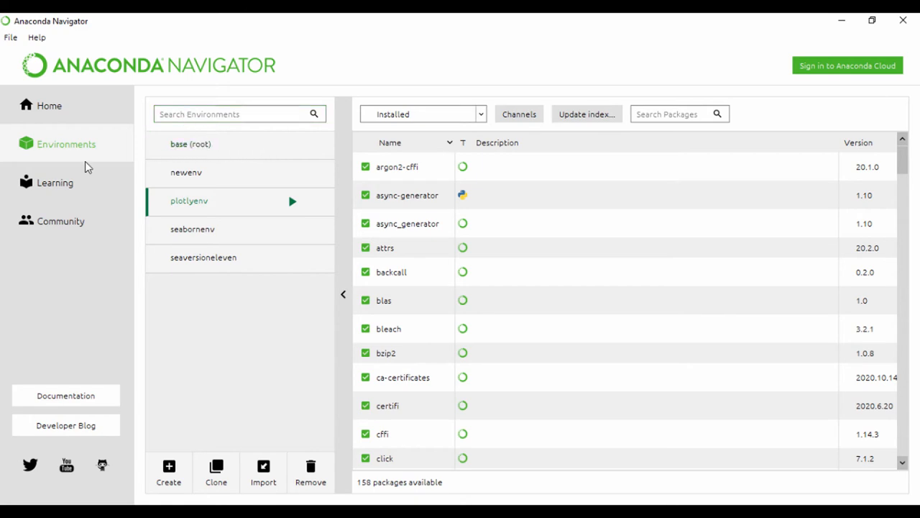
# Step: Return to the plotlyenv application home screen and bring up the Windows Start menu
pyautogui.click(49, 106)
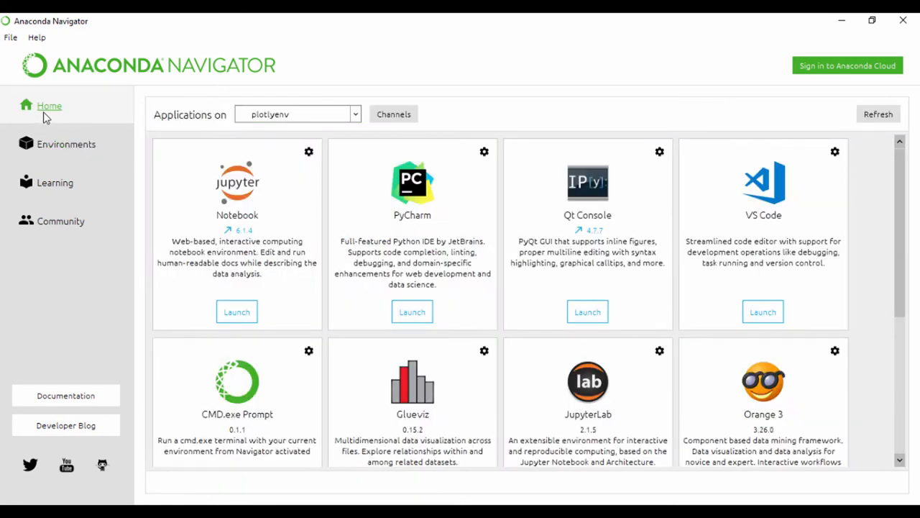
pyautogui.moveTo(270, 223)
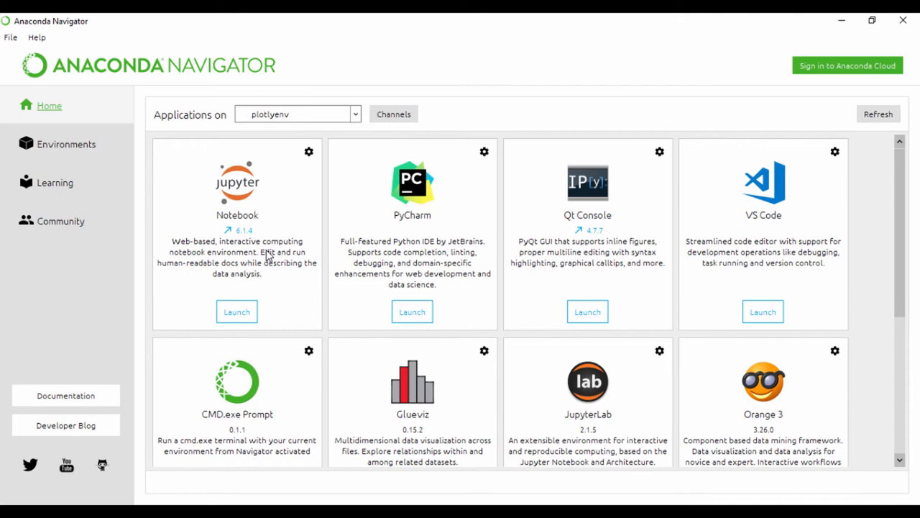
pyautogui.click(66, 144)
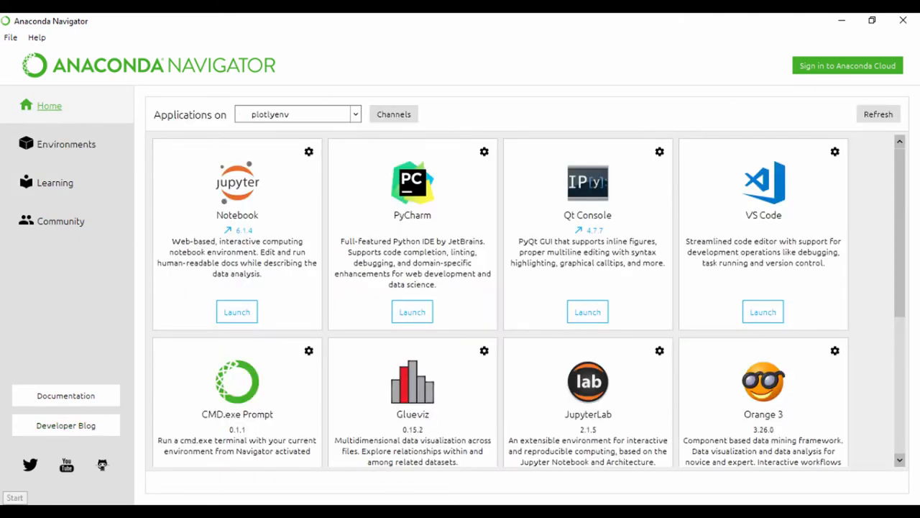
pyautogui.click(15, 497)
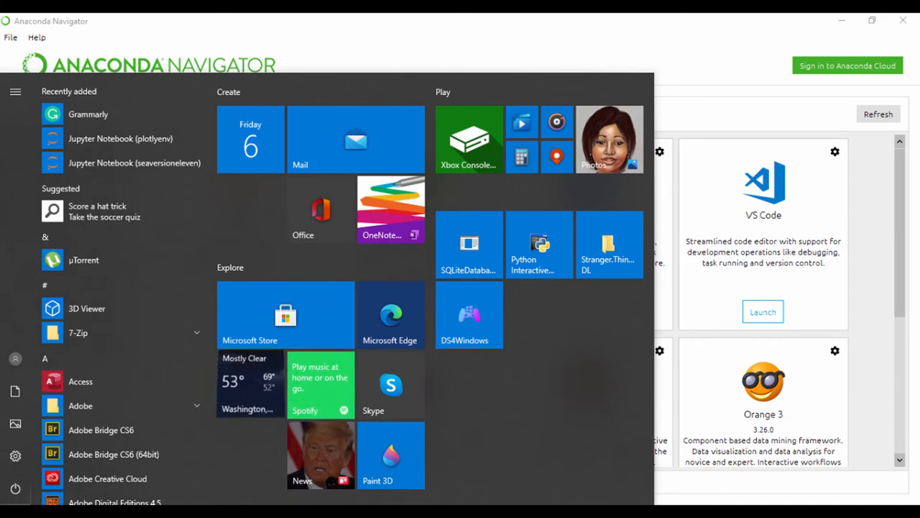
# Step: Search the Start menu for 'anaconda' to list Anaconda Prompt and Navigator
pyautogui.write('anaconda')
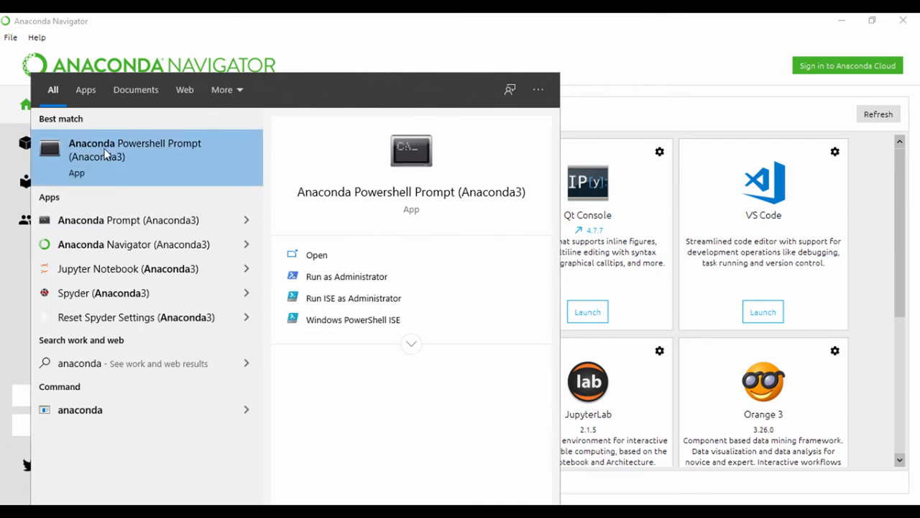
pyautogui.moveTo(118, 220)
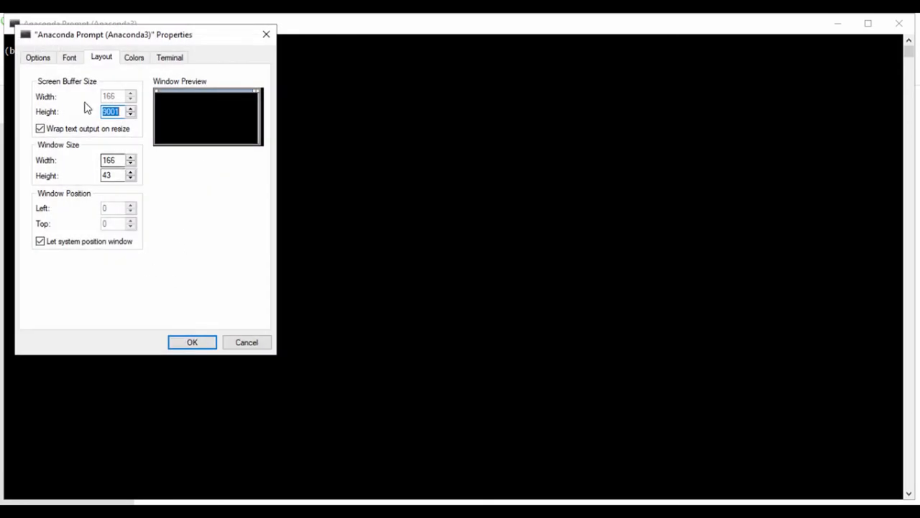
# Step: Enlarge the console font in Properties and dismiss the Error Updating Shortcut dialog
pyautogui.click(69, 57)
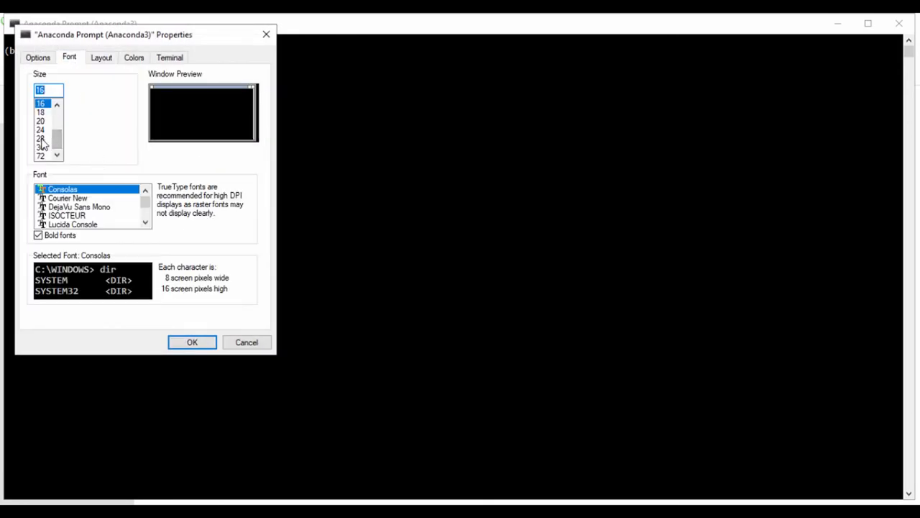
pyautogui.click(192, 342)
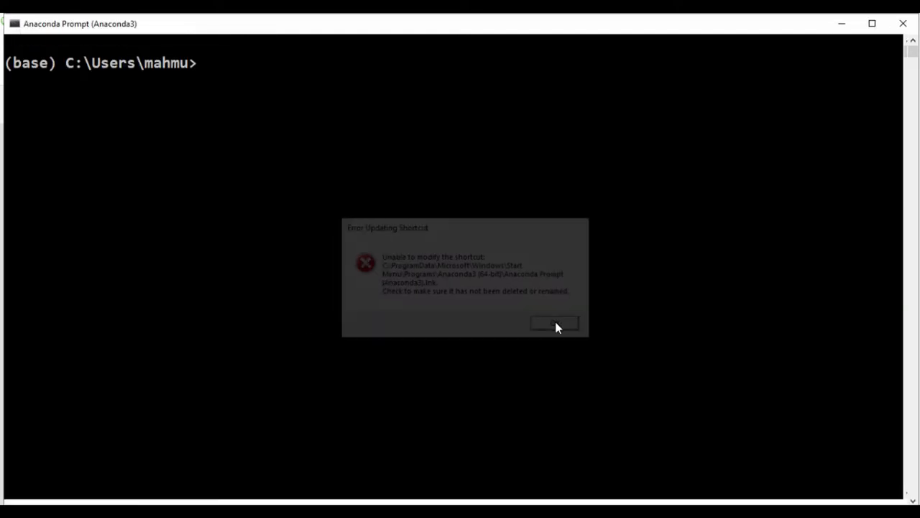
pyautogui.click(555, 324)
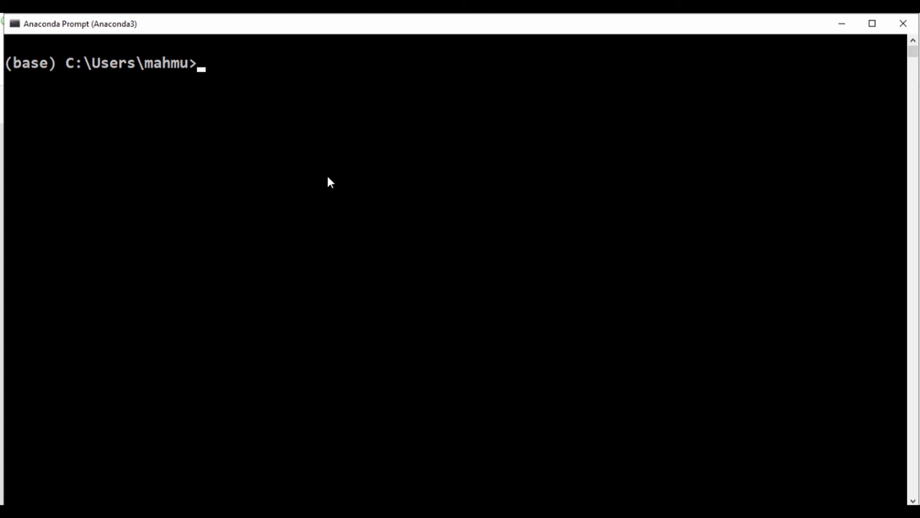
# Step: Run the misspelled 'conda activiate plotlyenv', which fails with CommandNotFoundError
pyautogui.write('cond')
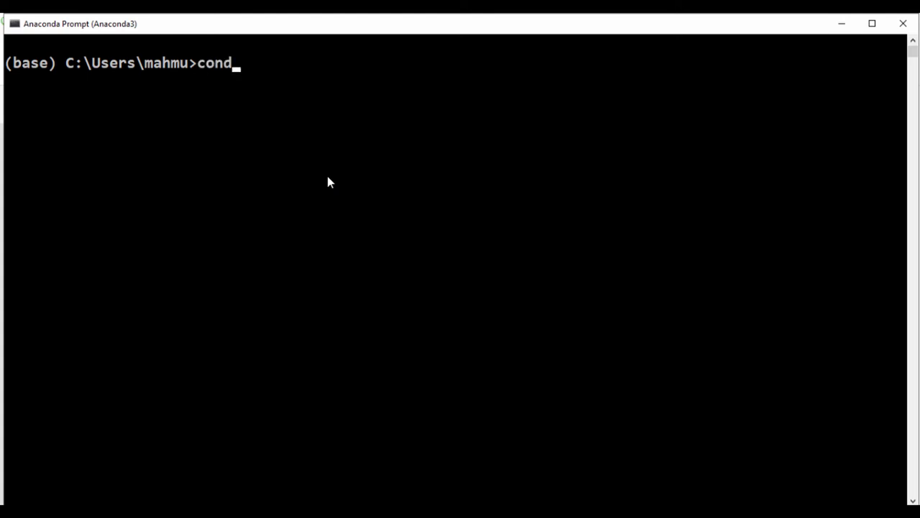
pyautogui.write('a act')
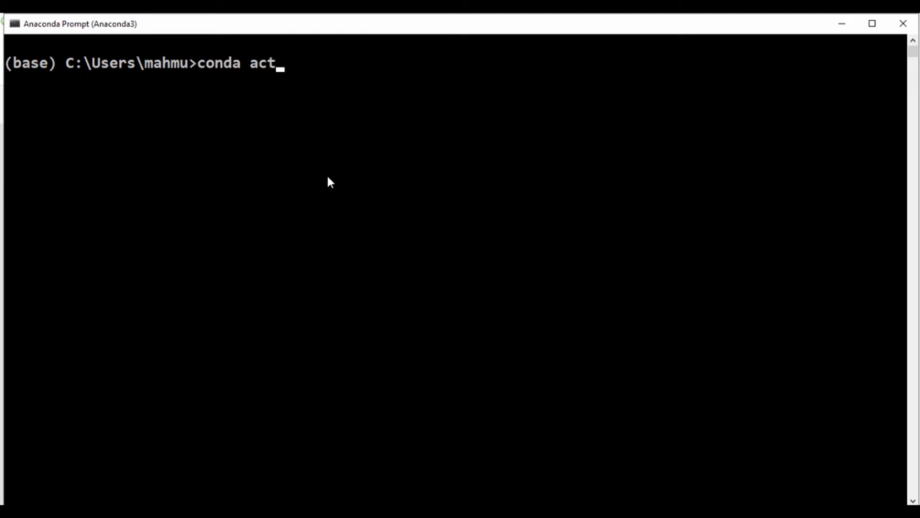
pyautogui.write('iviate p')
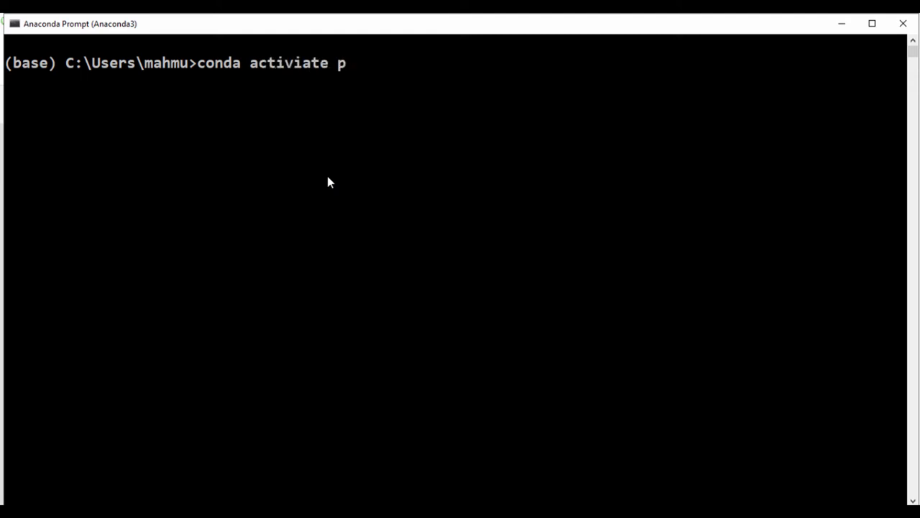
pyautogui.write('lotly')
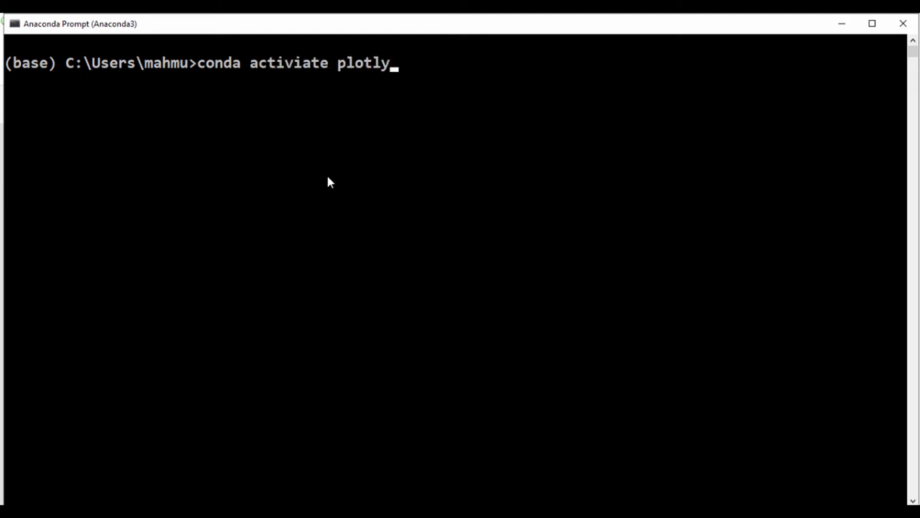
pyautogui.write('env')
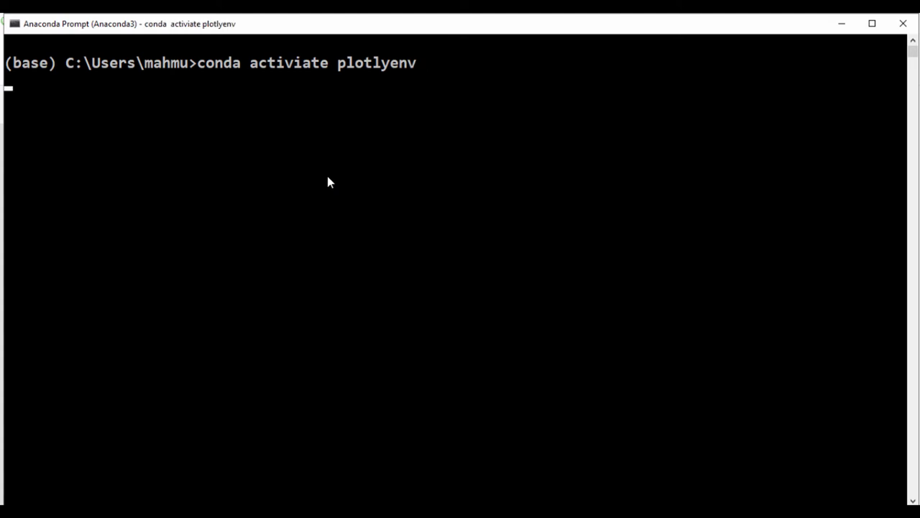
pyautogui.press('Return')
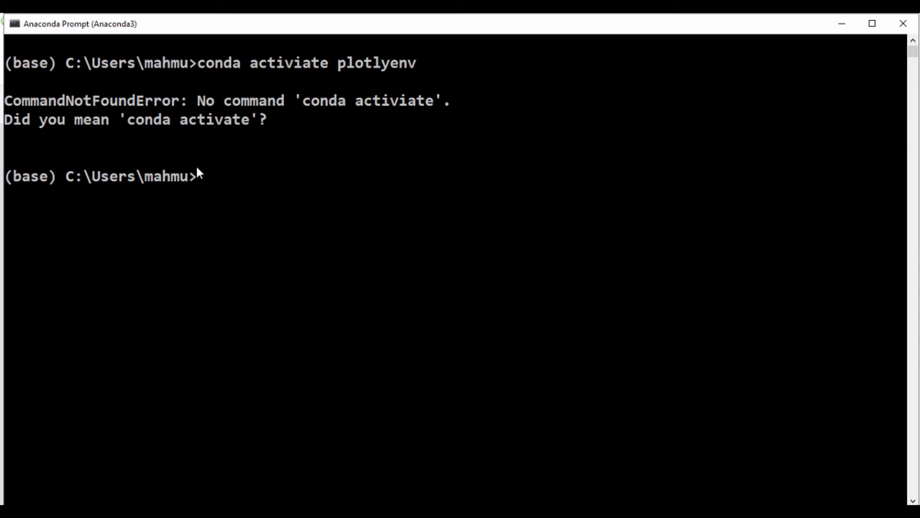
pyautogui.moveTo(231, 170)
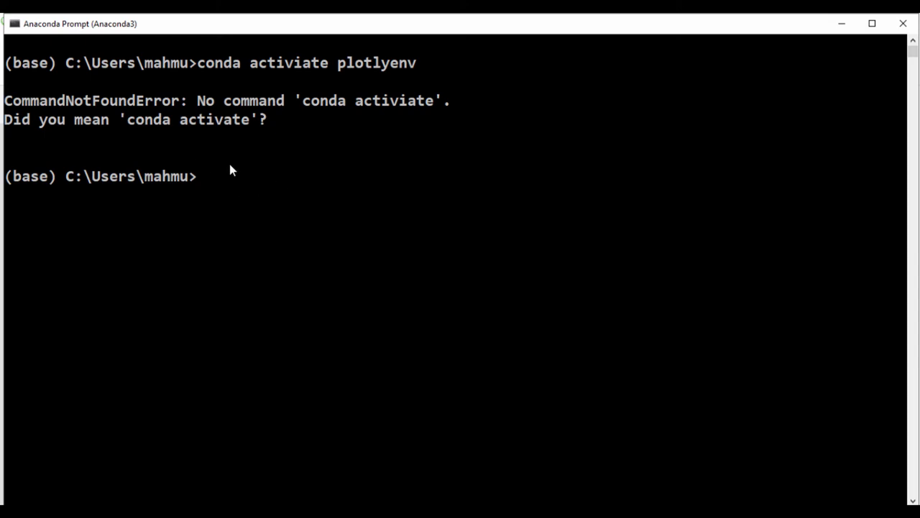
# Step: Re-enter 'conda activate plotlyenv' correctly to activate the environment, then start a pip command
pyautogui.write('conda activiate plotlyen')
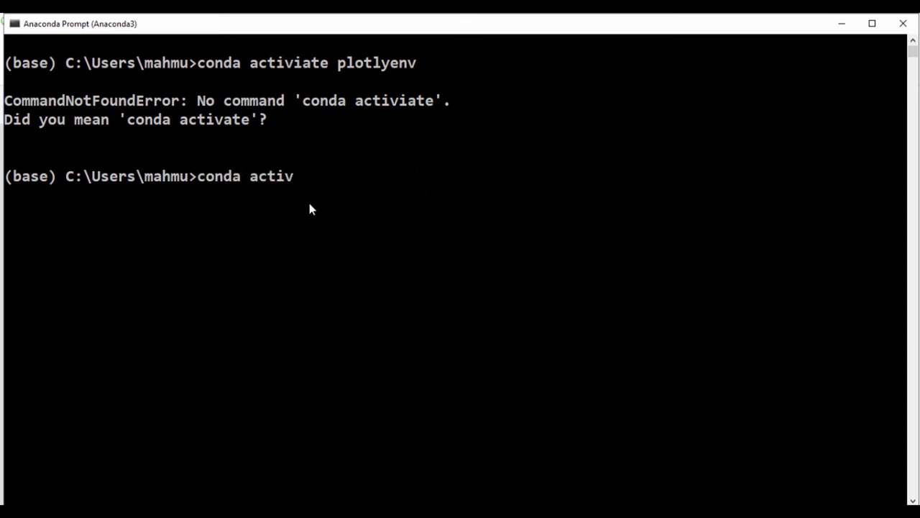
pyautogui.write('ate')
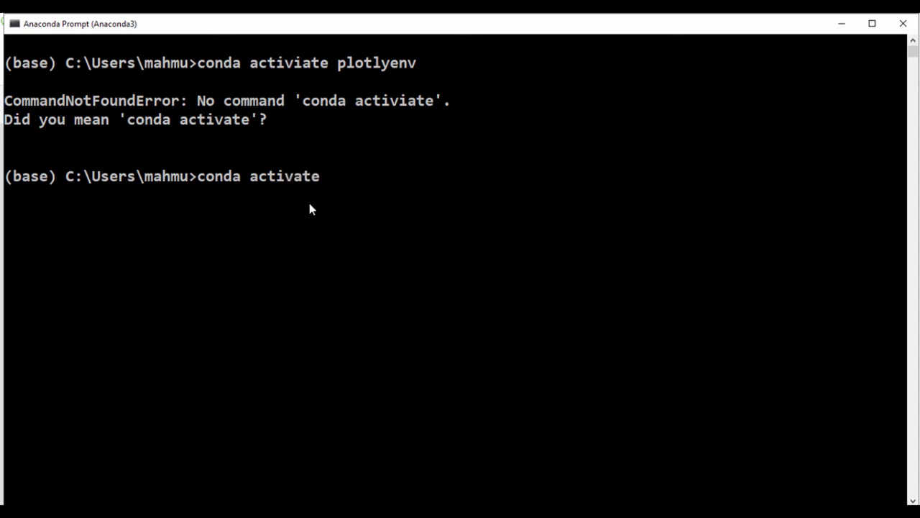
pyautogui.write('plotlyenv')
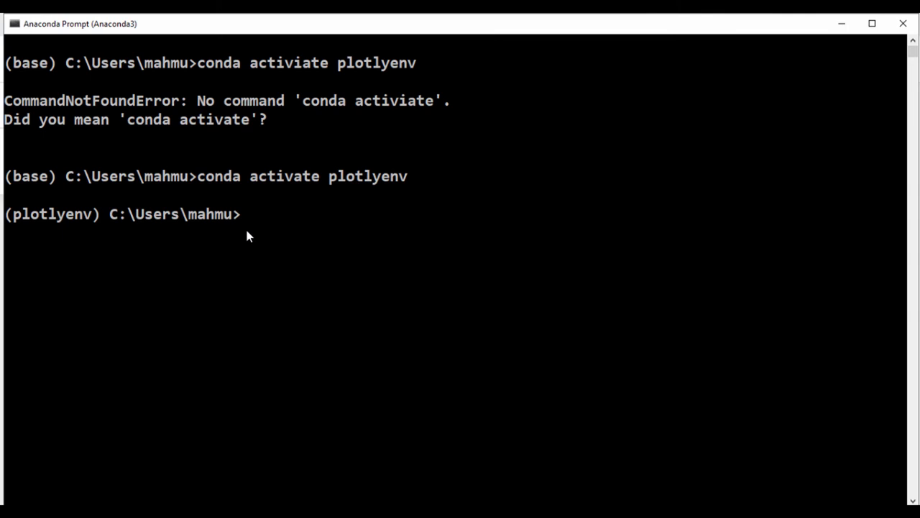
pyautogui.write('pip')
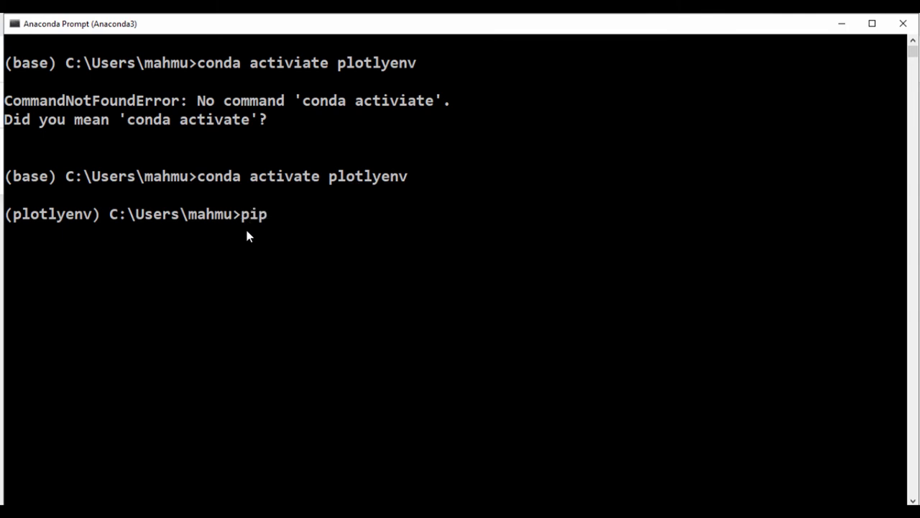
# Step: Run 'pip install geopandas' in plotlyenv and inspect the already-satisfied requirements, highlighting fiona
pyautogui.write('install ge')
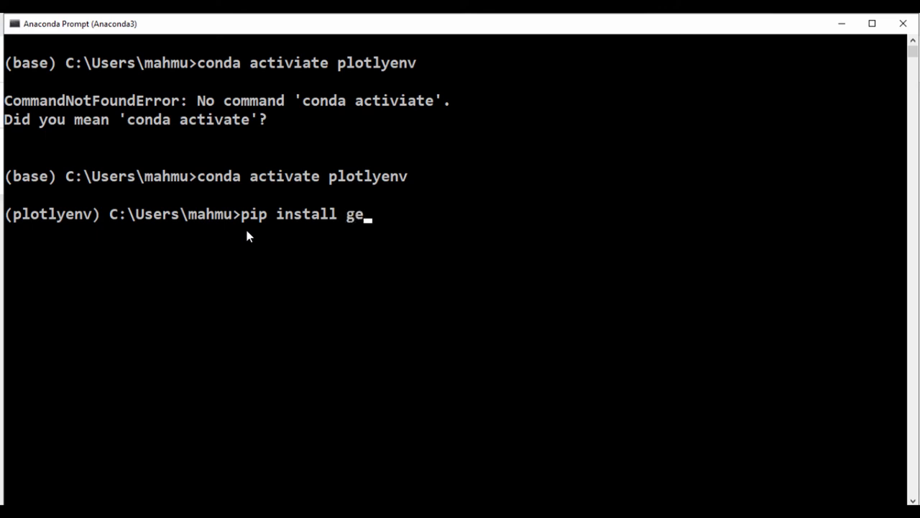
pyautogui.write('opa')
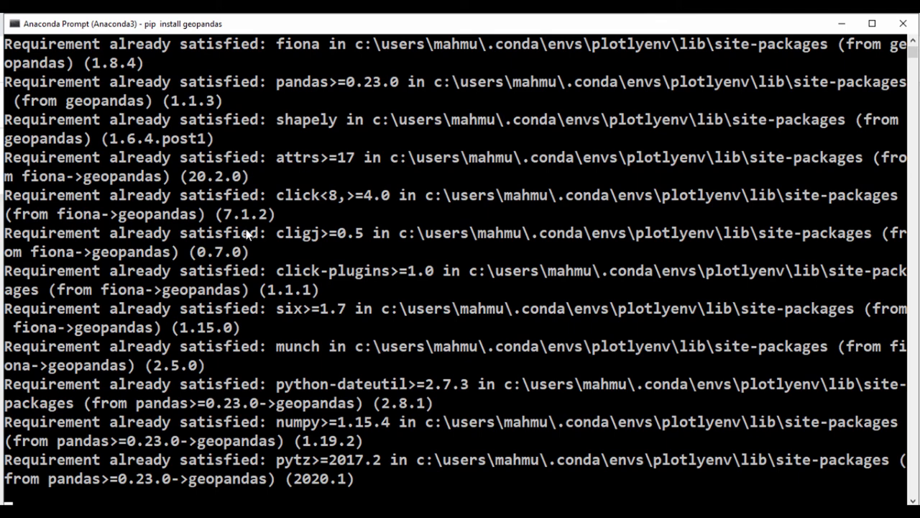
pyautogui.doubleClick(77, 213)
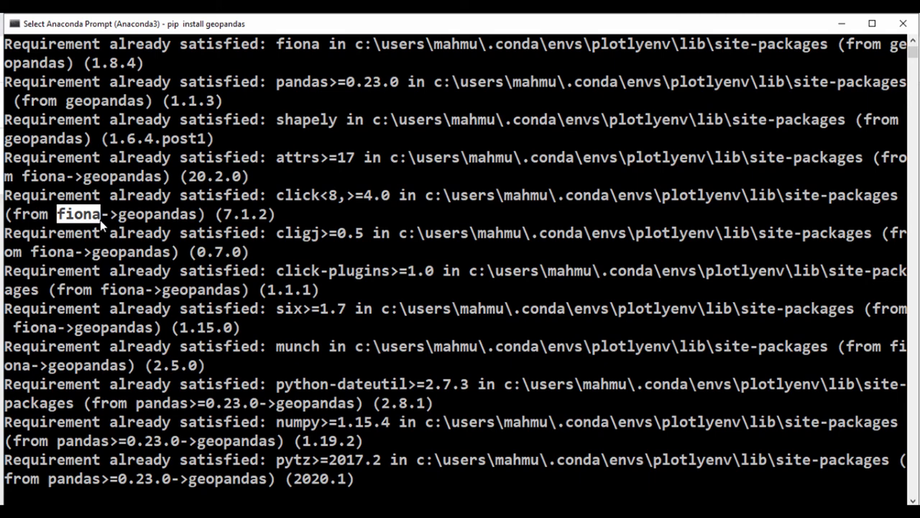
pyautogui.scroll(-3)
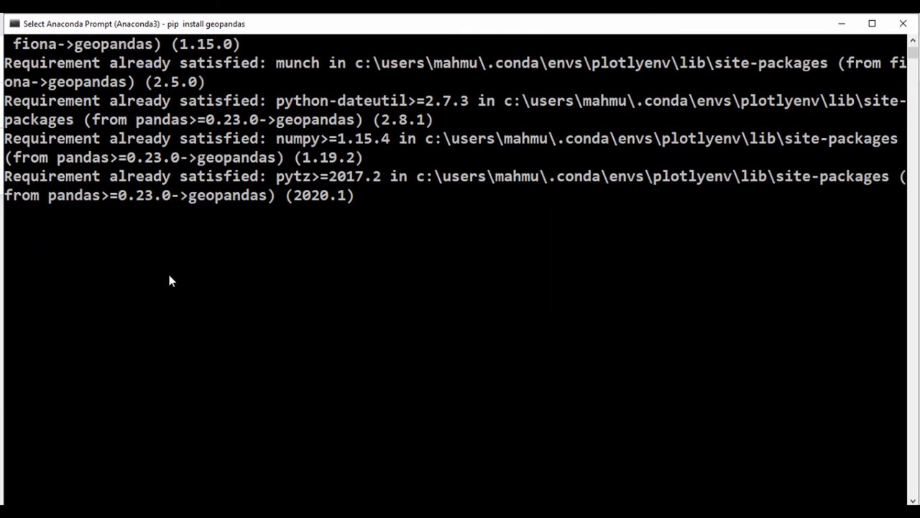
pyautogui.moveTo(158, 230)
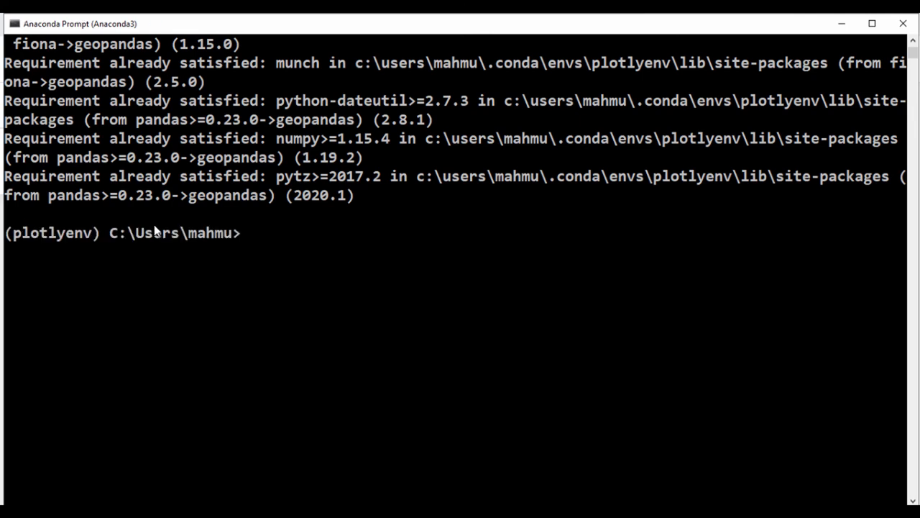
# Step: Begin typing a second 'pip install' command at the plotlyenv prompt
pyautogui.write('pip in')
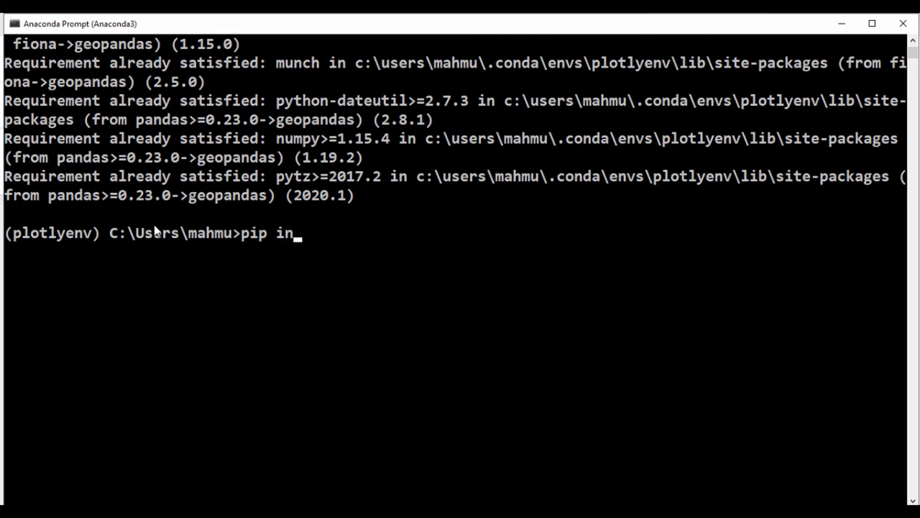
pyautogui.write('stall')
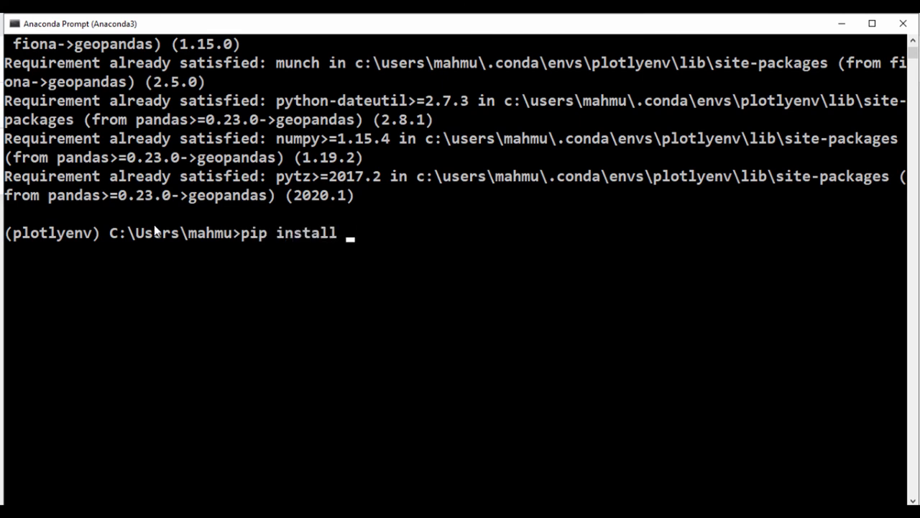